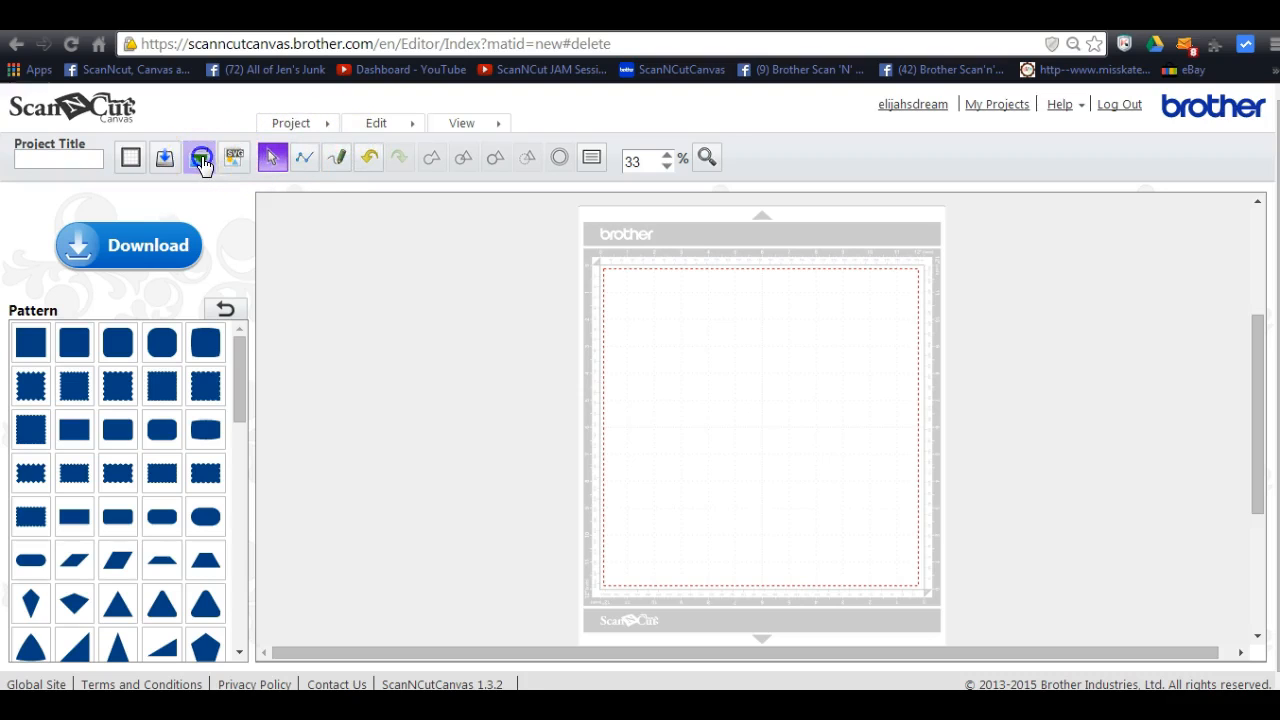
# Trace ladybug.jpg with the Outline option and place the resulting outline on the mat
pyautogui.click(200, 156)
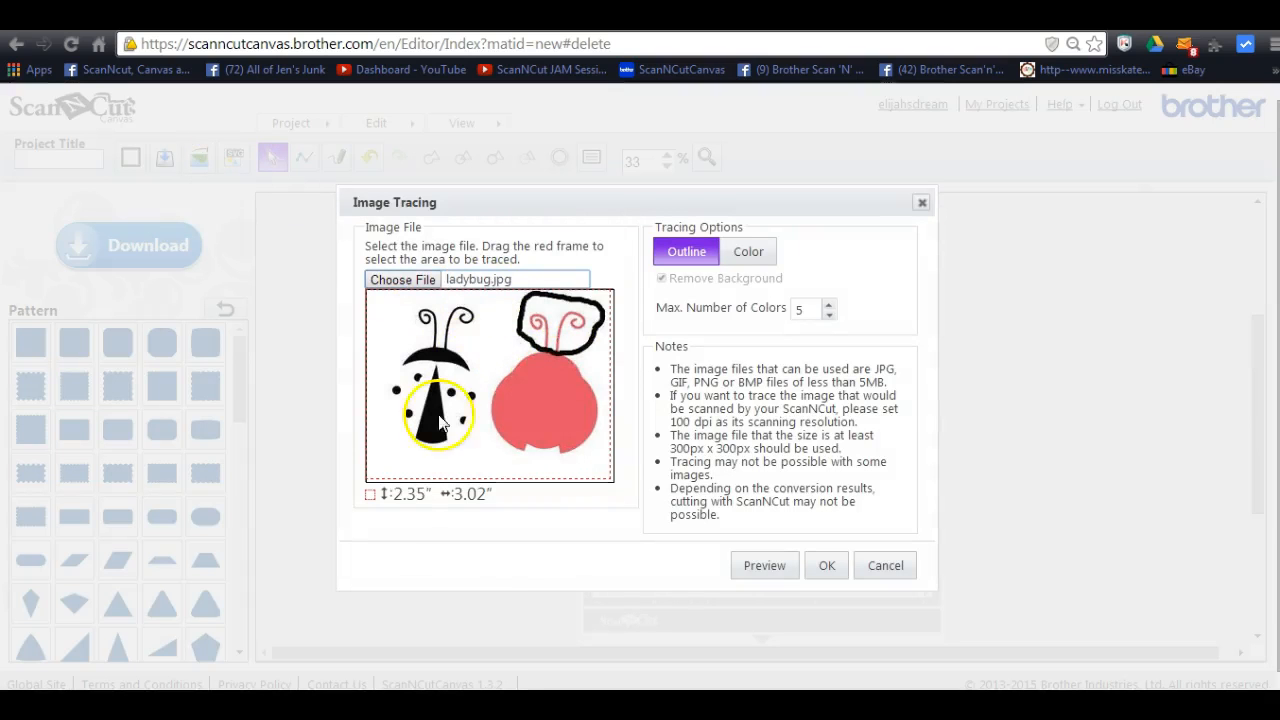
pyautogui.click(826, 564)
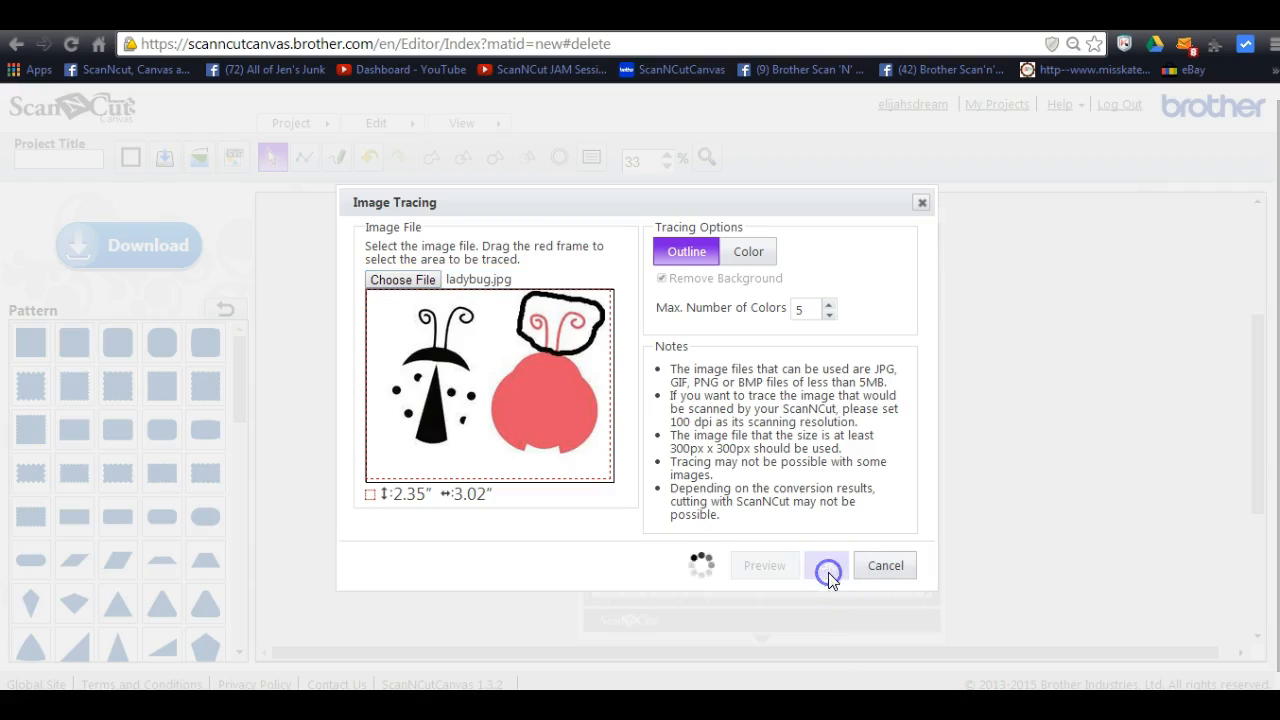
pyautogui.click(826, 564)
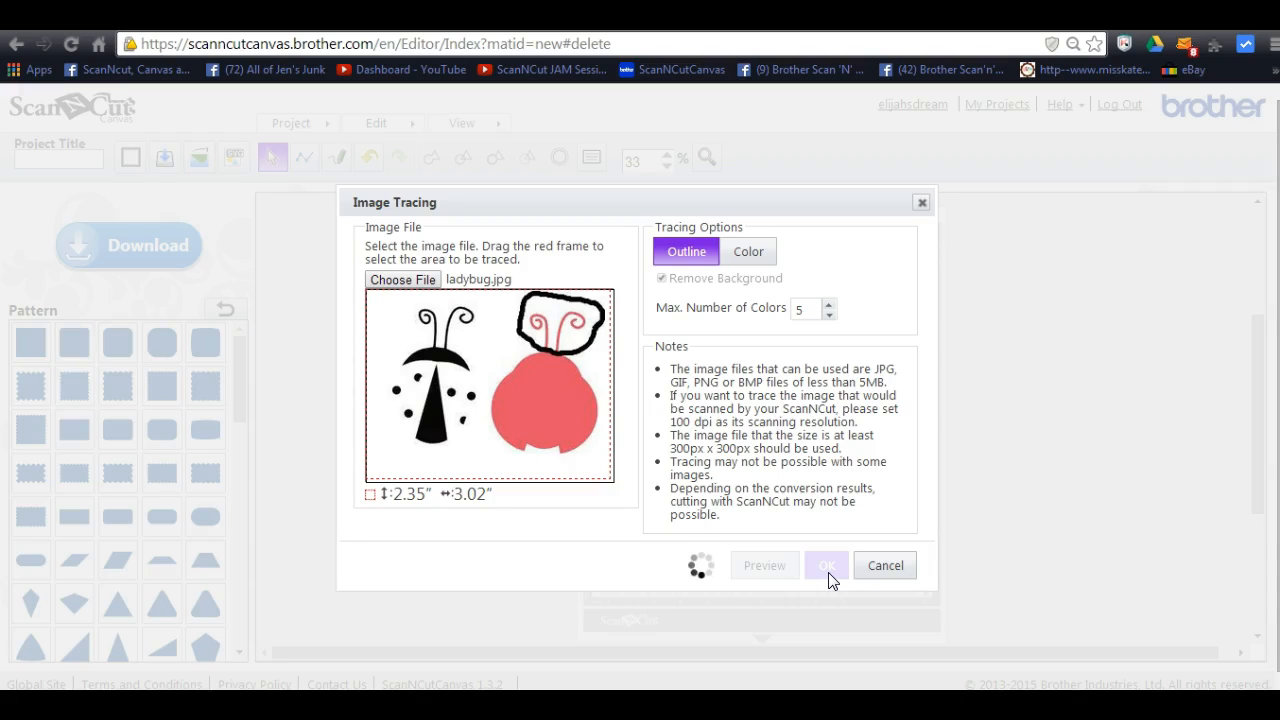
pyautogui.click(826, 564)
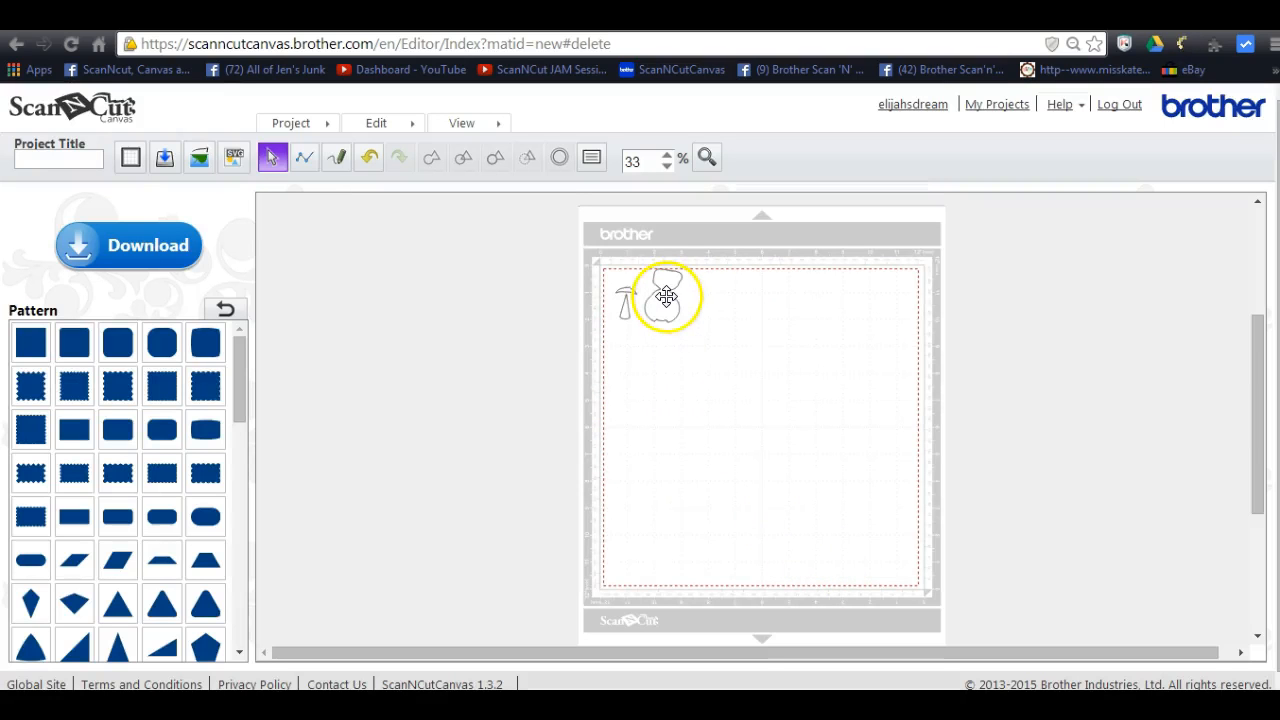
# Scale the traced ladybug outline up to about 10.59 by 8.39 inches to fill the mat
pyautogui.click(662, 296)
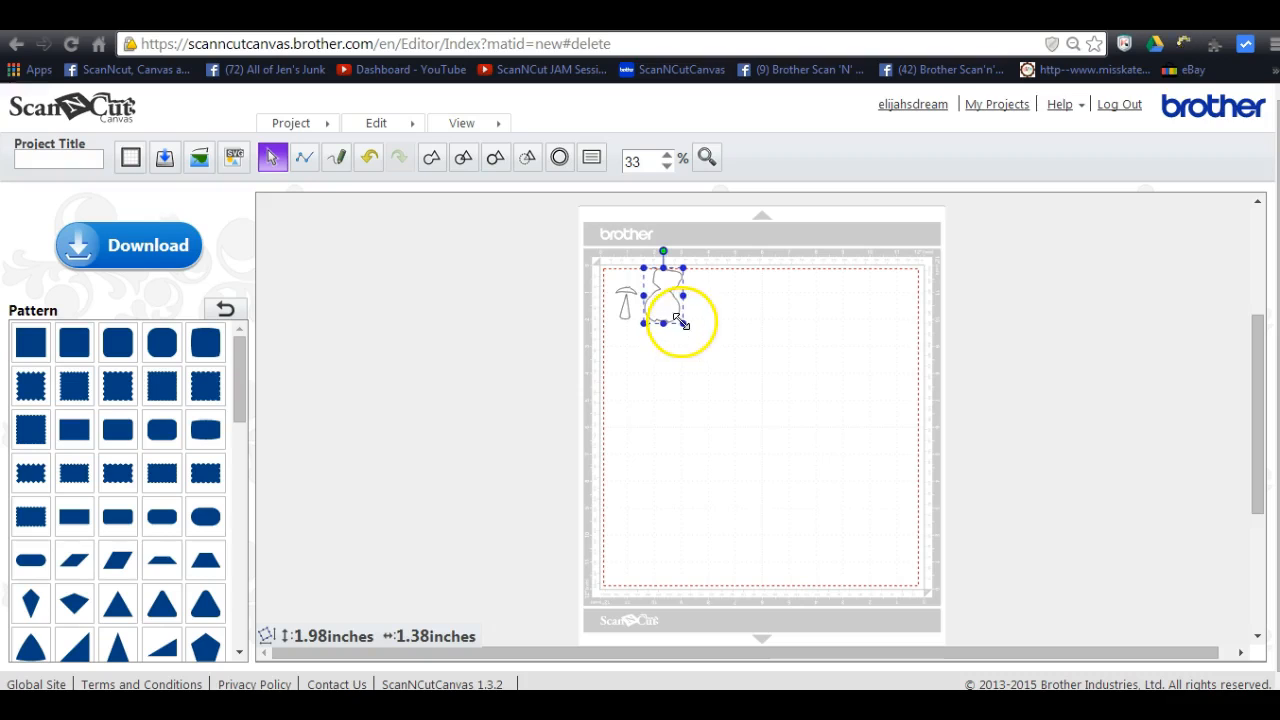
pyautogui.moveTo(680, 320); pyautogui.dragTo(832, 516)
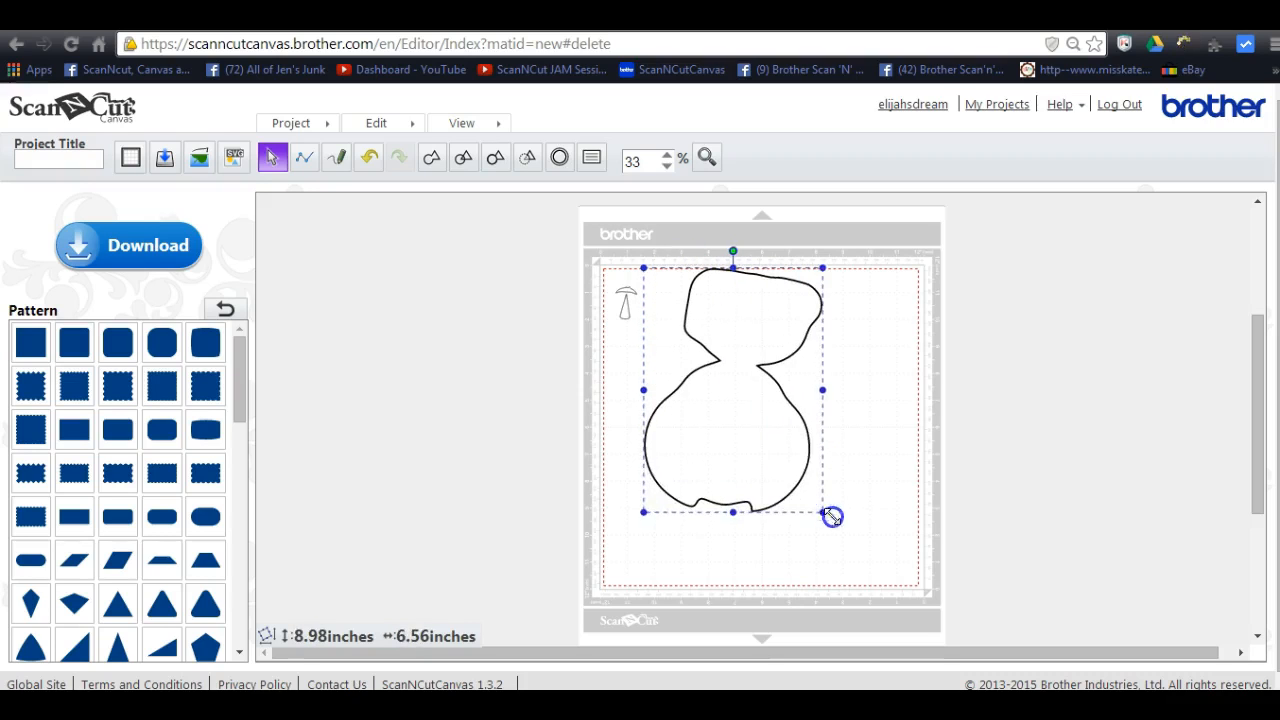
pyautogui.moveTo(832, 516); pyautogui.dragTo(870, 554)
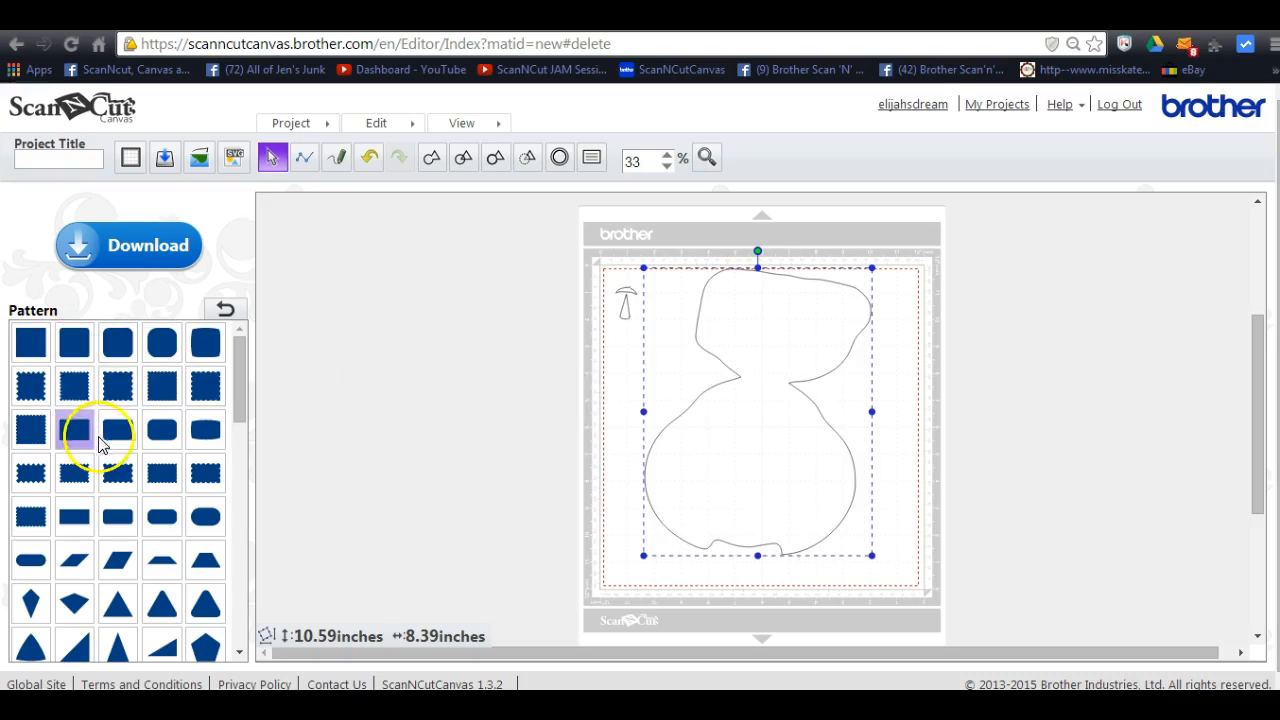
pyautogui.moveTo(592, 328)
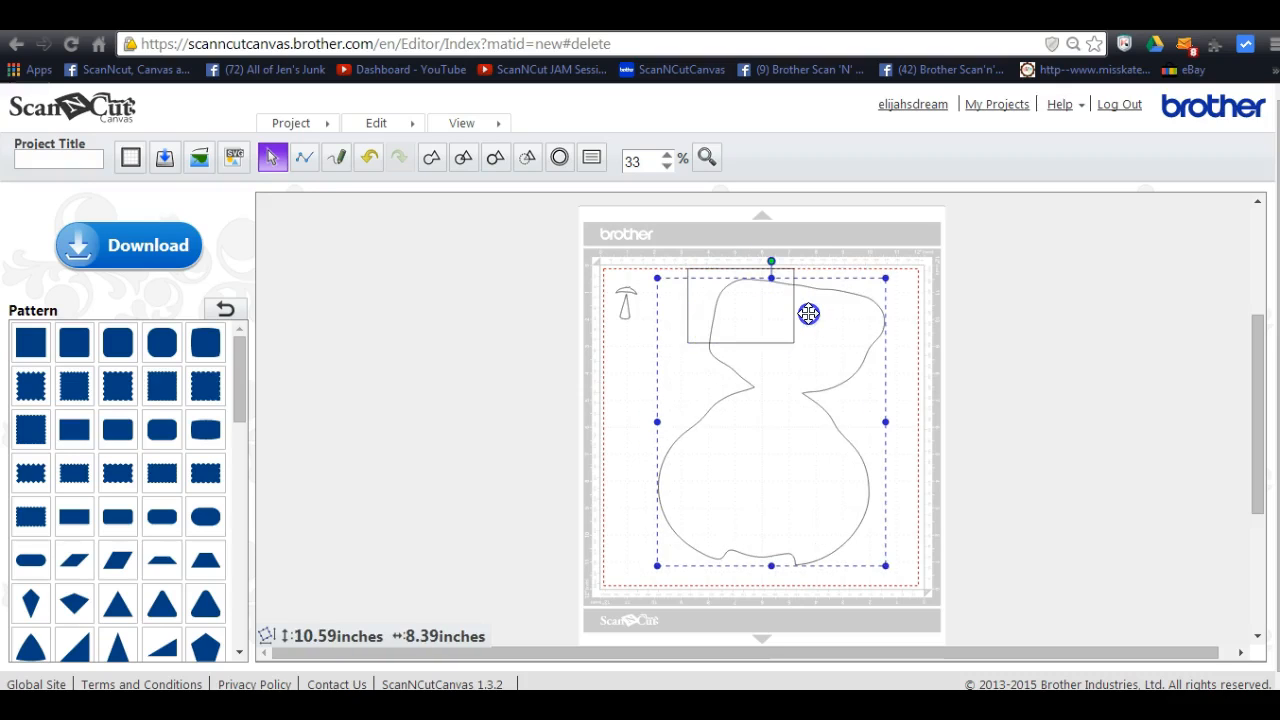
# Position, widen, heighten and tilt the rectangle so it covers the ladybug's slanted head
pyautogui.moveTo(808, 312); pyautogui.dragTo(792, 304)
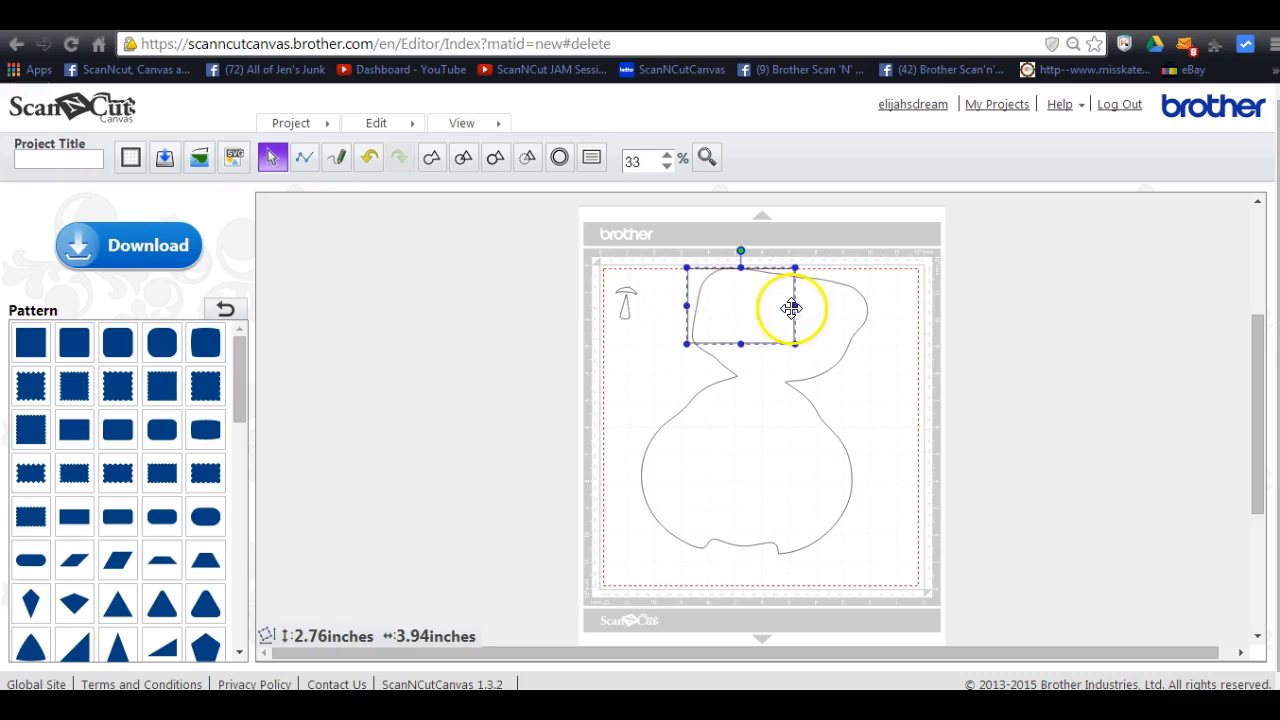
pyautogui.moveTo(796, 308); pyautogui.dragTo(856, 318)
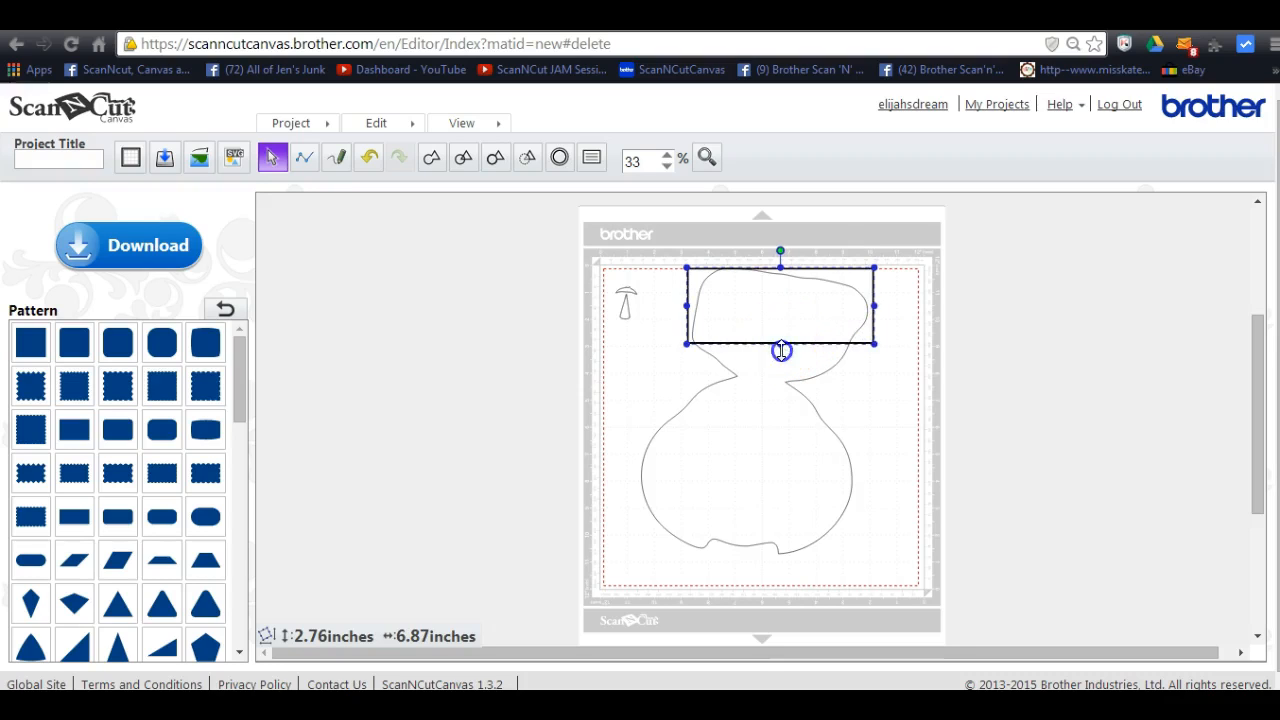
pyautogui.moveTo(782, 350); pyautogui.dragTo(782, 376)
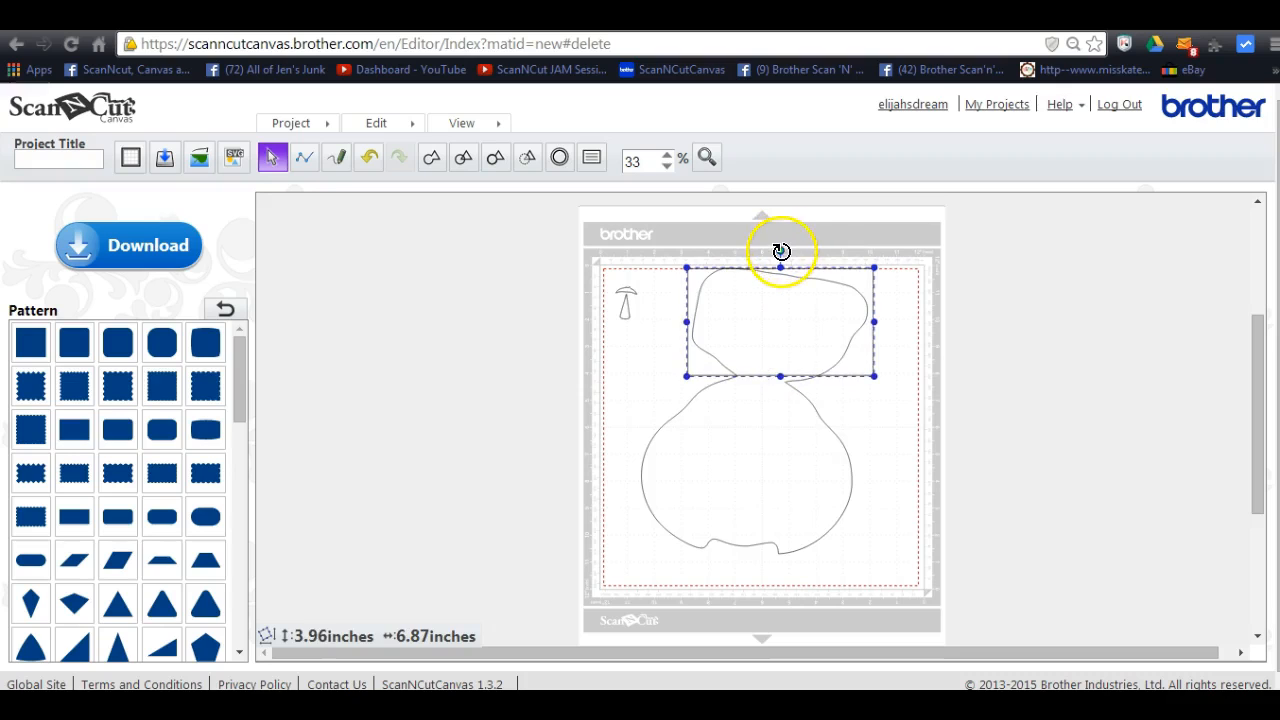
pyautogui.moveTo(780, 252); pyautogui.dragTo(796, 256)
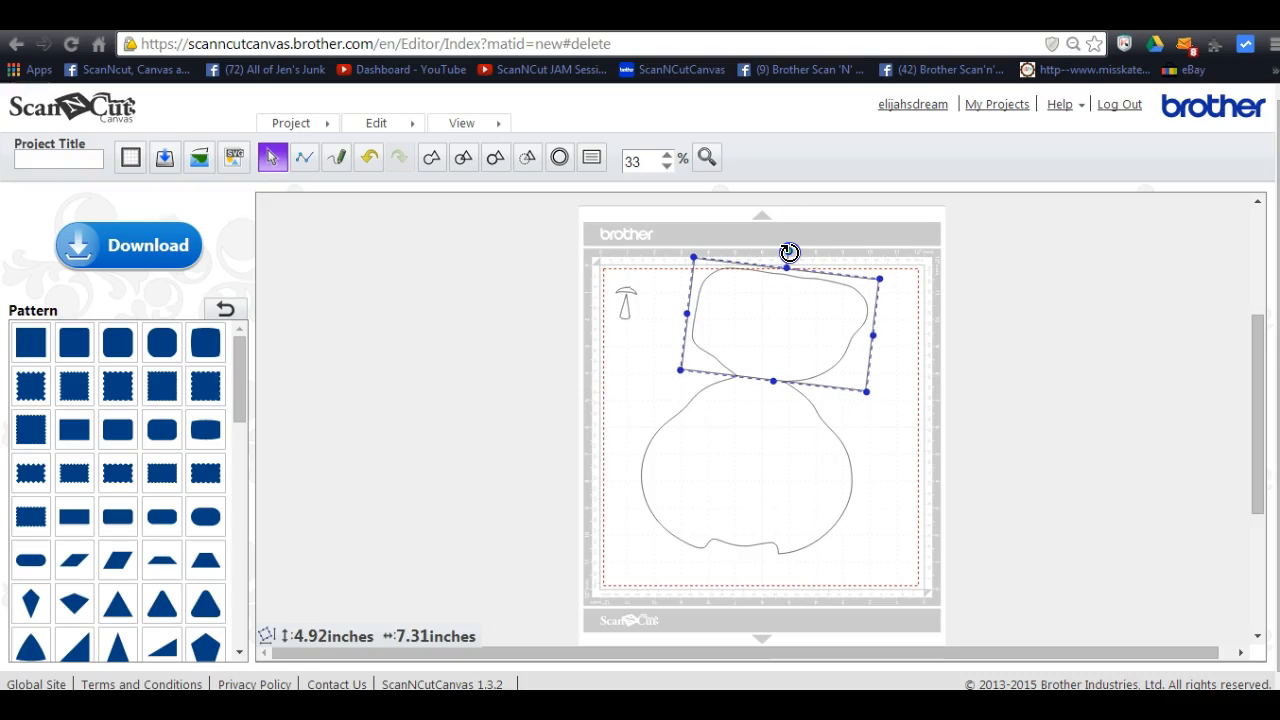
pyautogui.moveTo(664, 162)
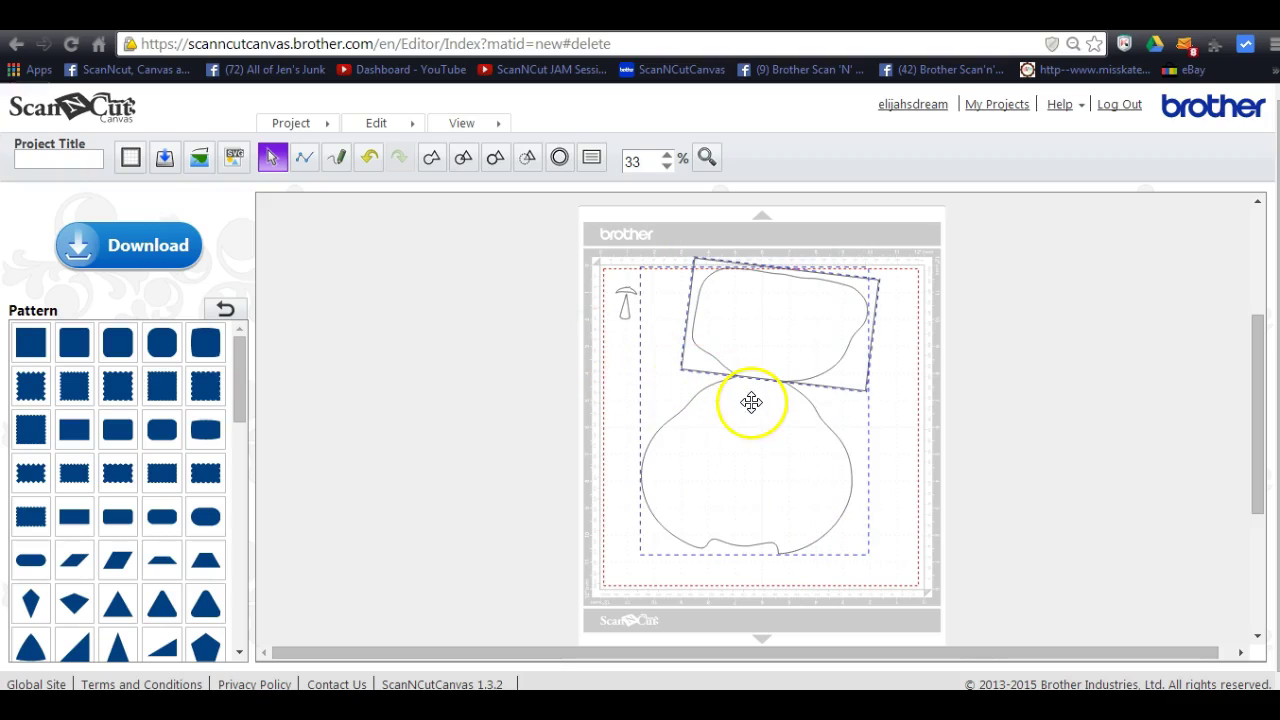
# Subtract the rectangle from the outline, leaving only the rounded ladybug body
pyautogui.rightClick(750, 402)
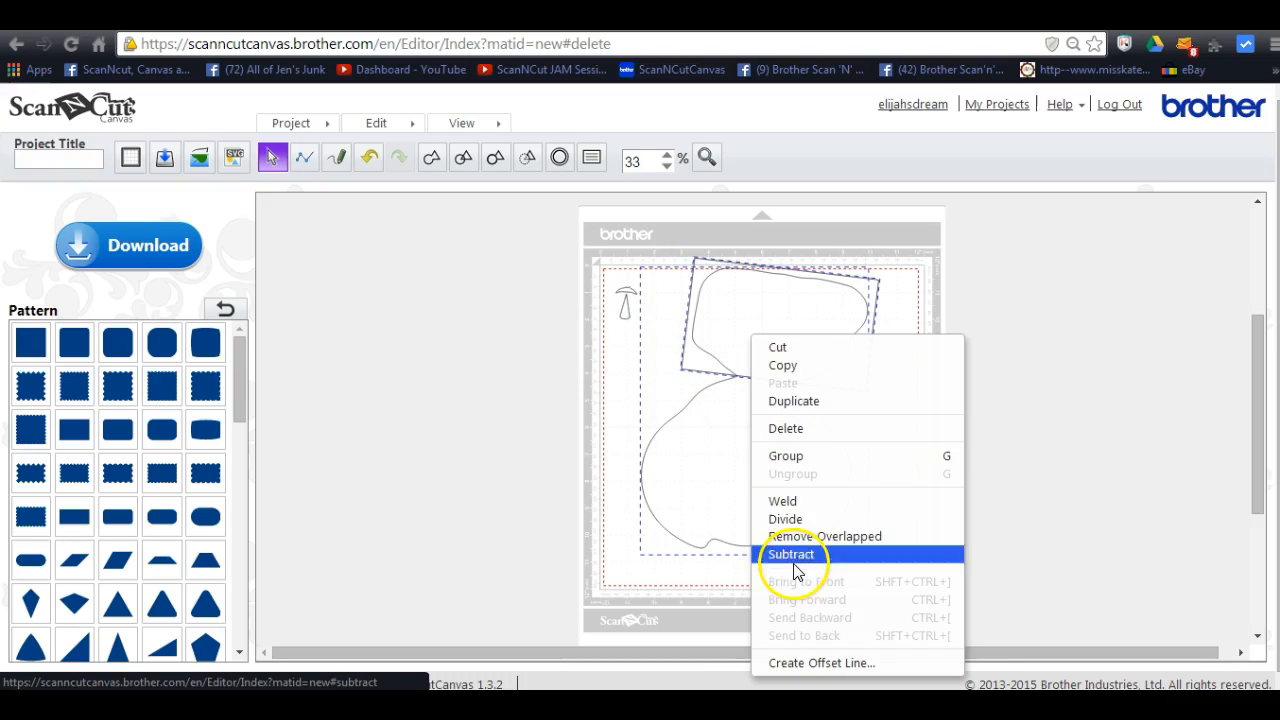
pyautogui.click(792, 554)
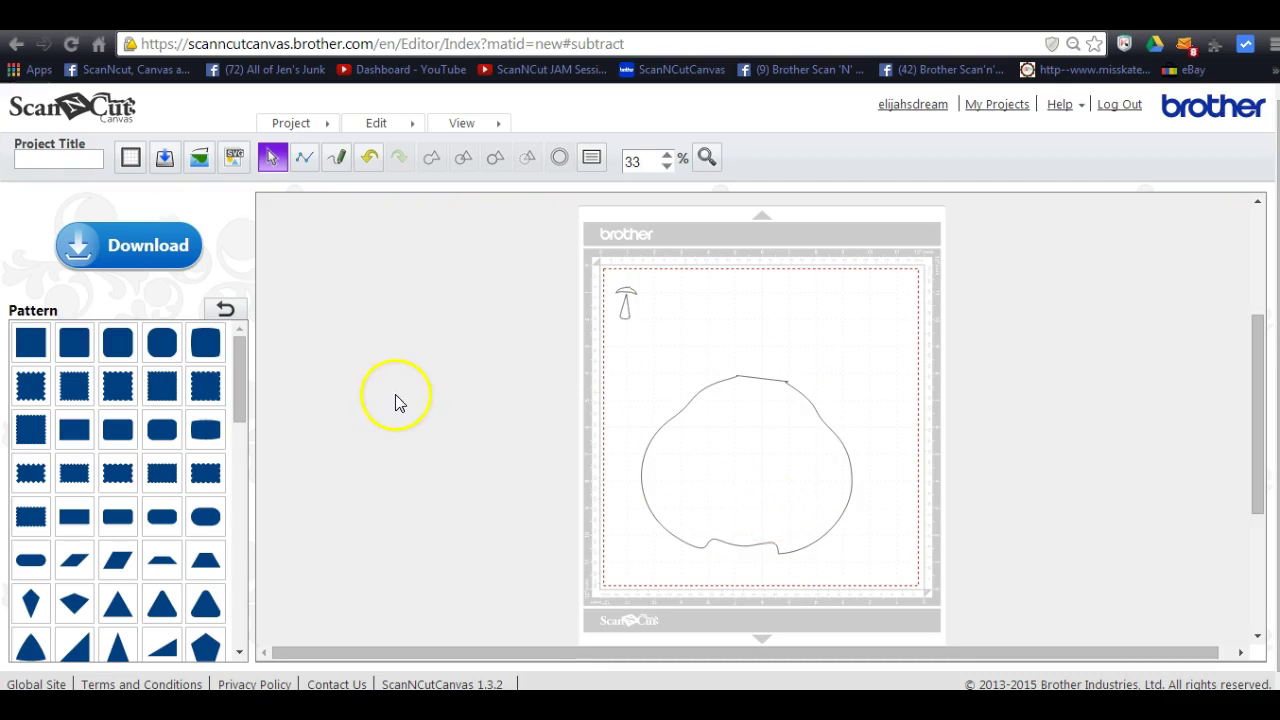
pyautogui.moveTo(156, 290)
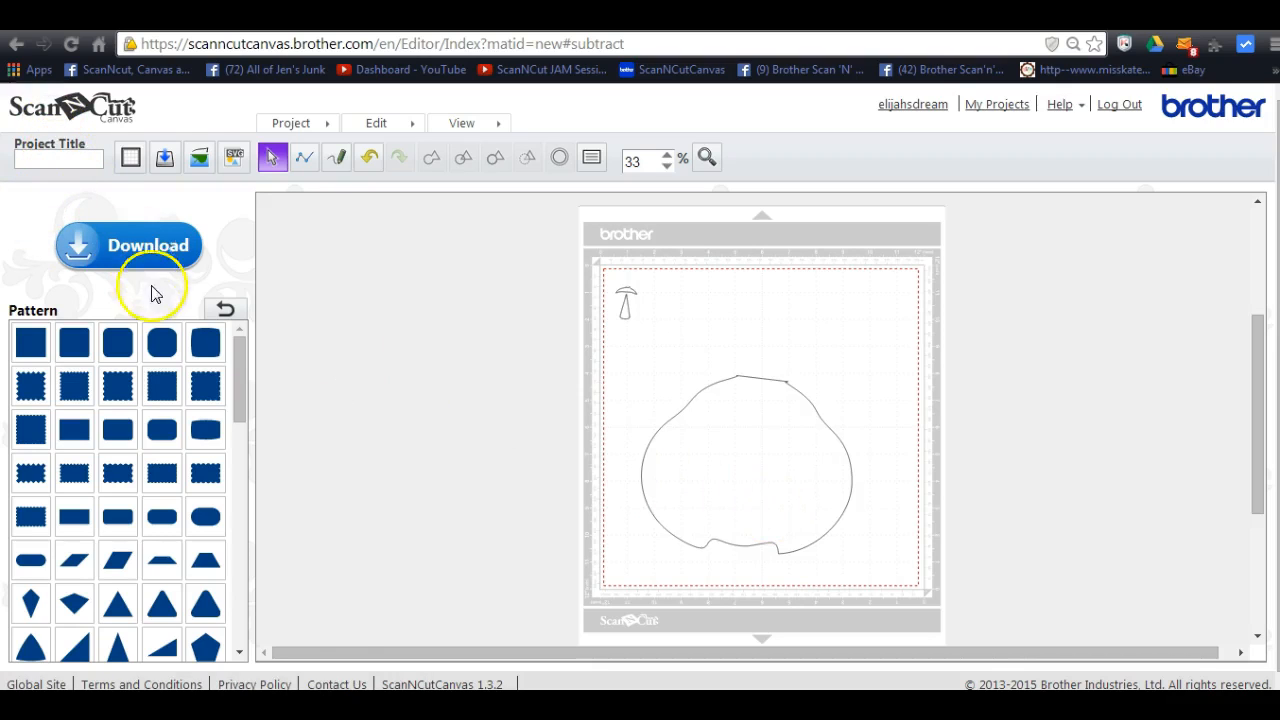
pyautogui.moveTo(796, 356)
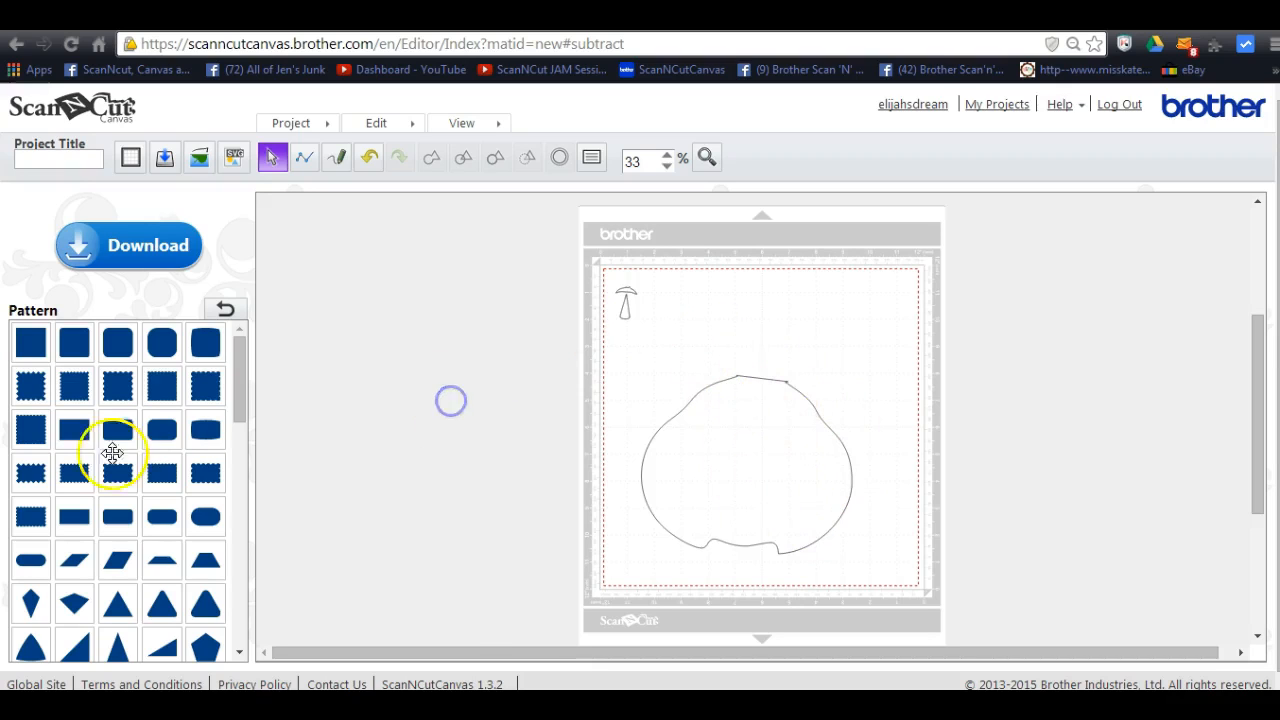
pyautogui.click(748, 464)
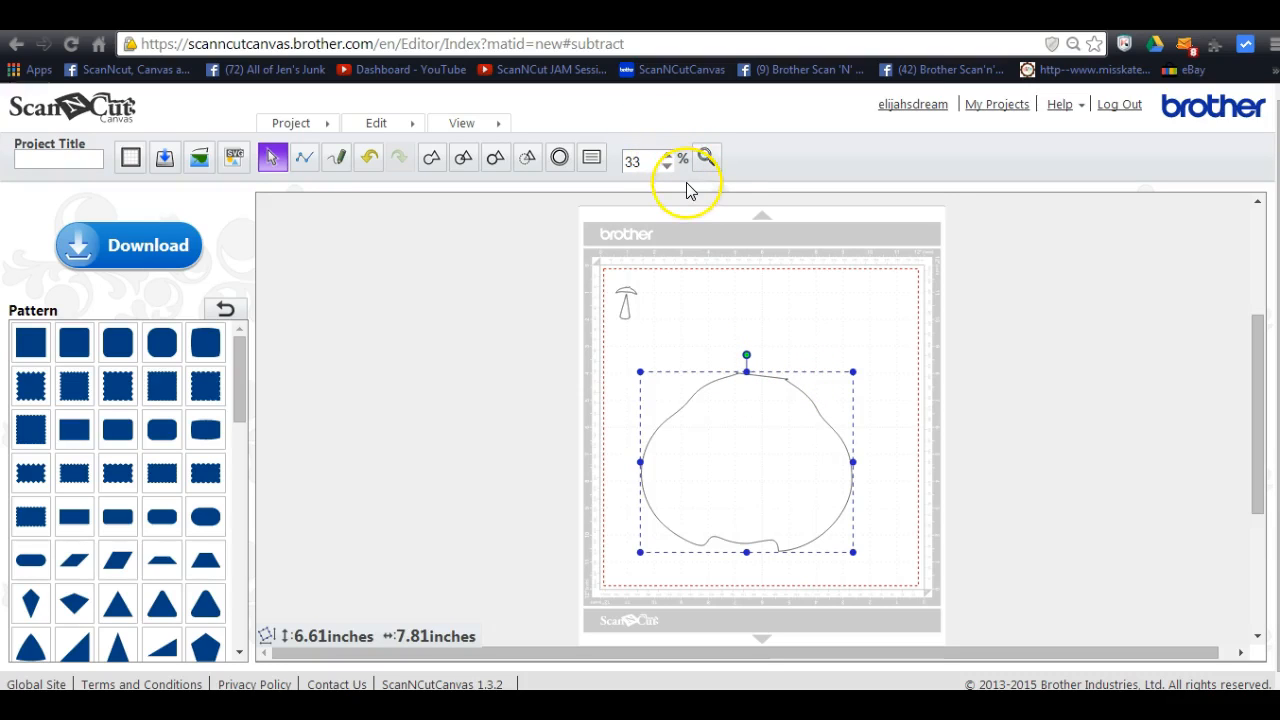
pyautogui.moveTo(690, 190)
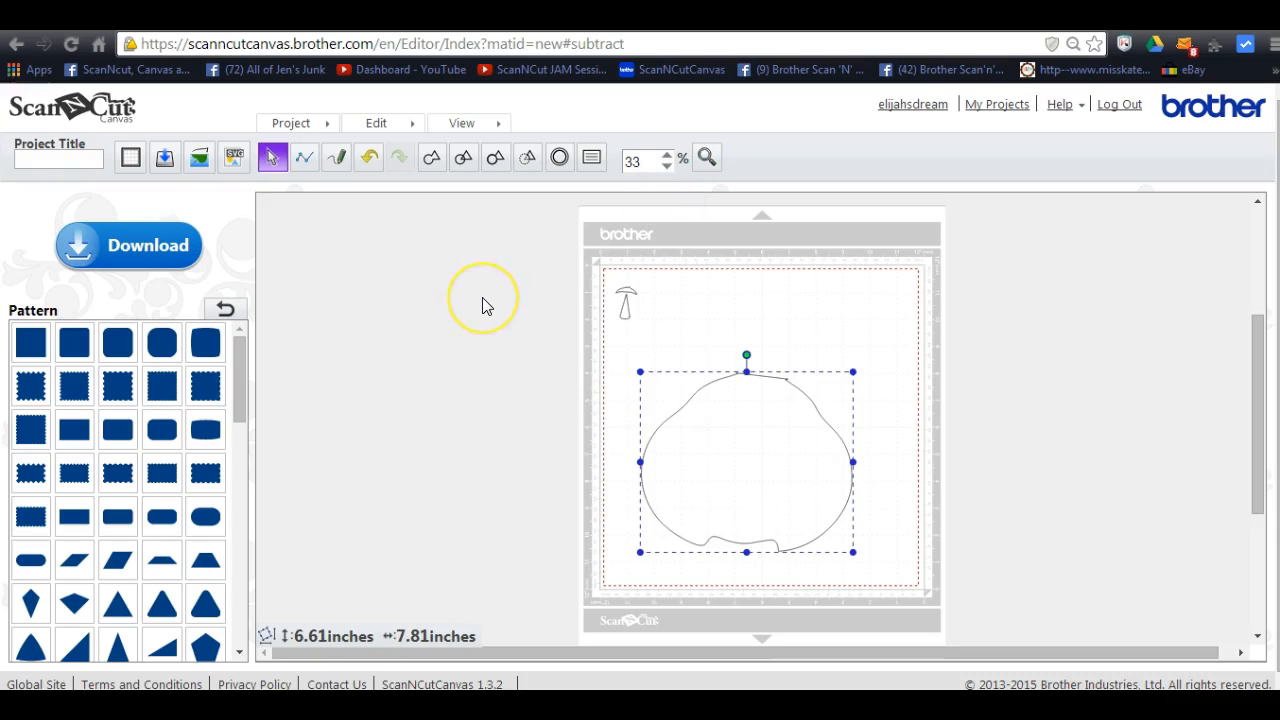
pyautogui.moveTo(344, 388)
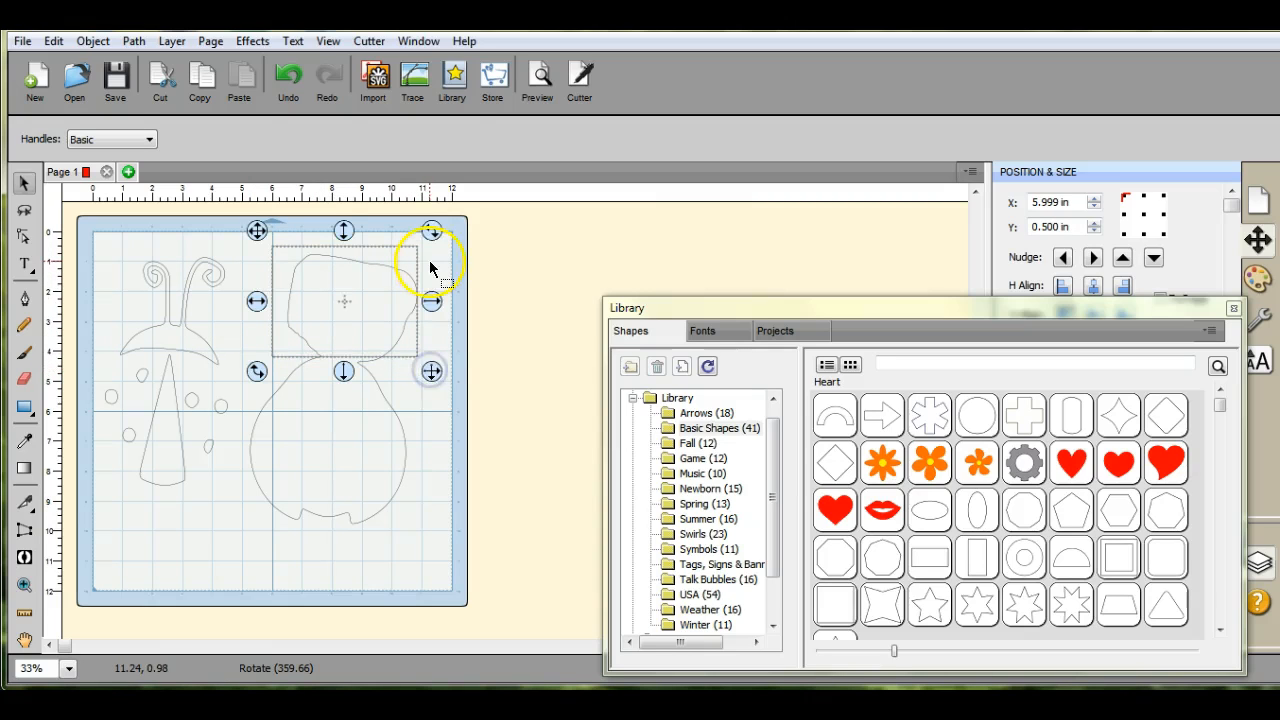
# Rotate the rectangle slightly so it follows the top edge of the ladybug's head
pyautogui.moveTo(432, 232); pyautogui.dragTo(438, 242)
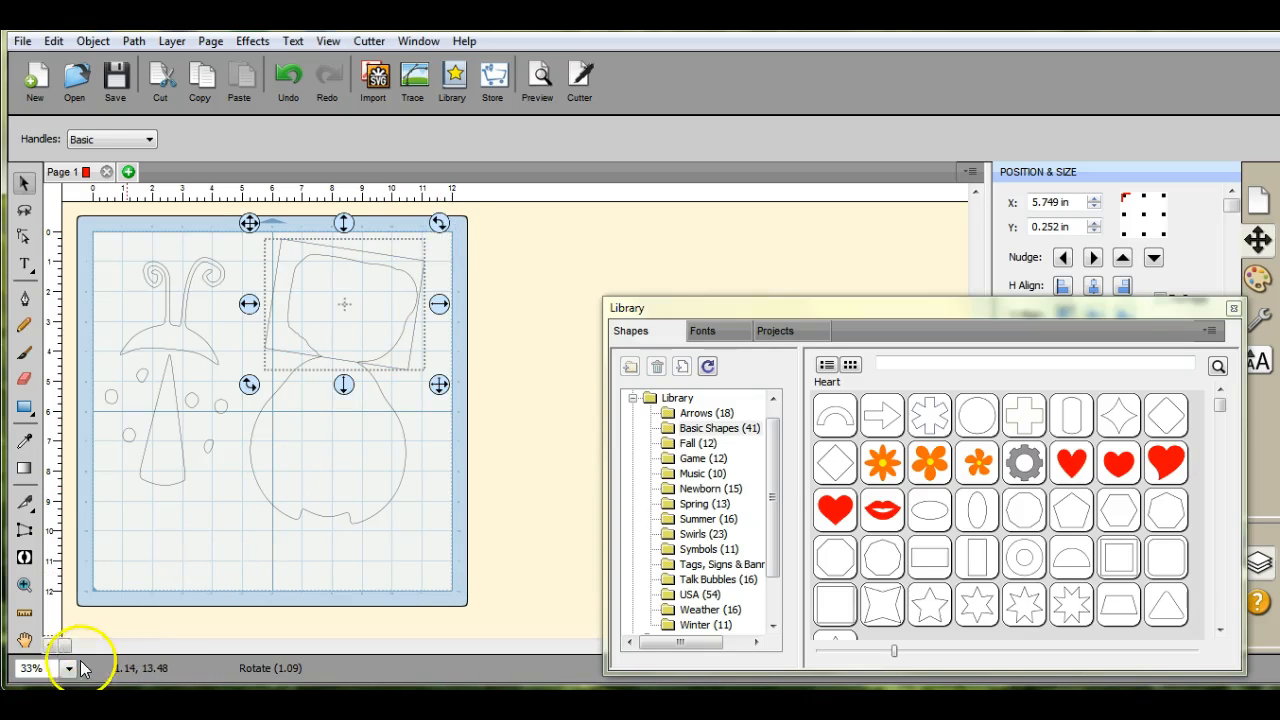
# Try 100% and 50% zoom, then return to a whole-mat view with the layers list showing
pyautogui.click(68, 668)
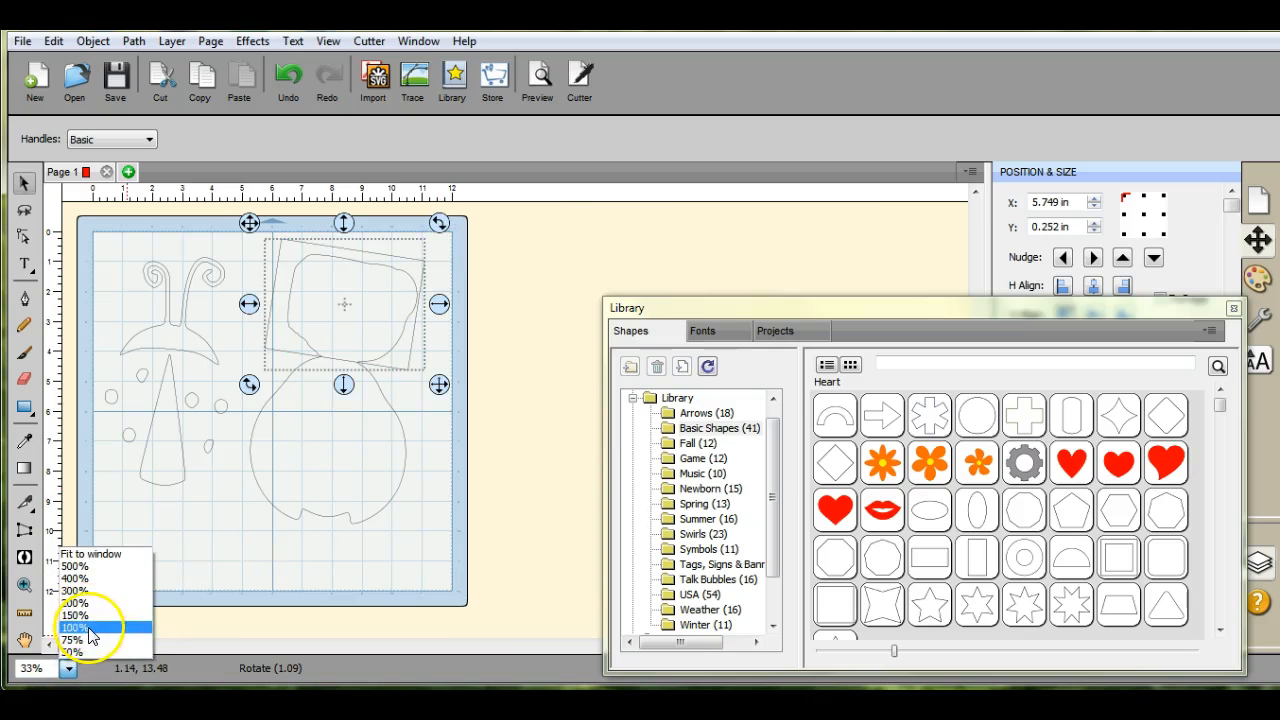
pyautogui.click(88, 628)
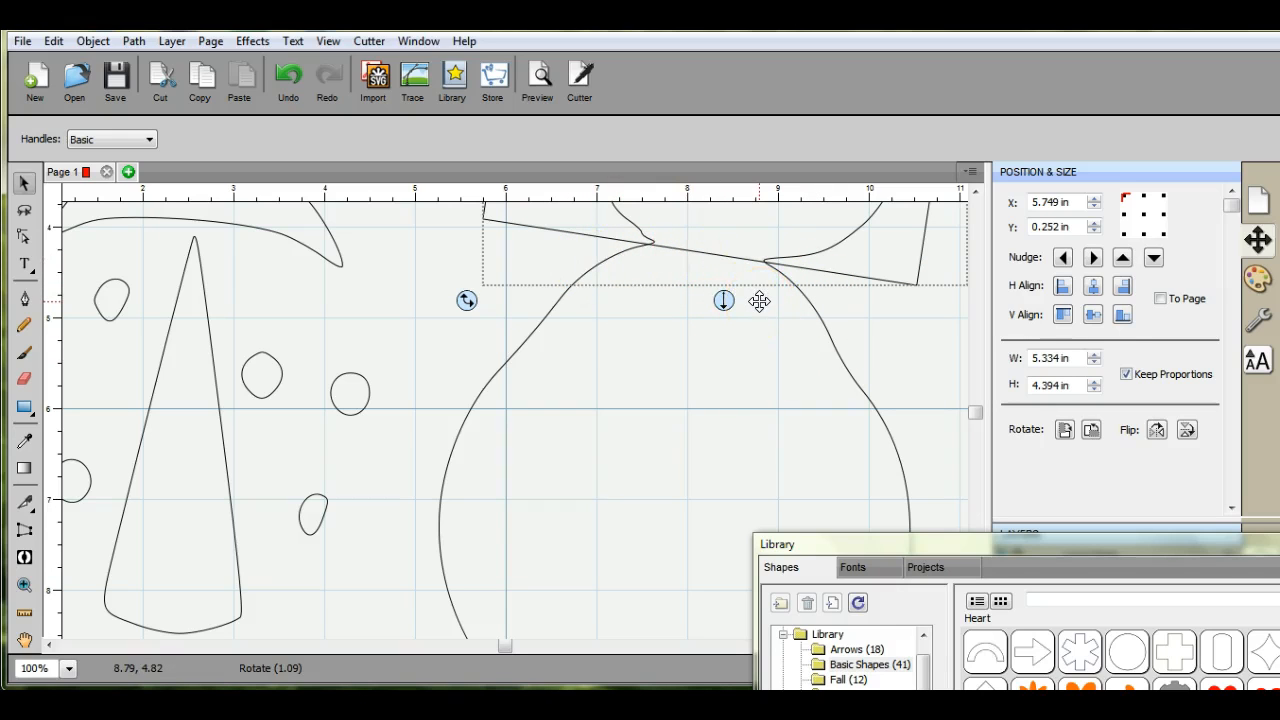
pyautogui.click(68, 670)
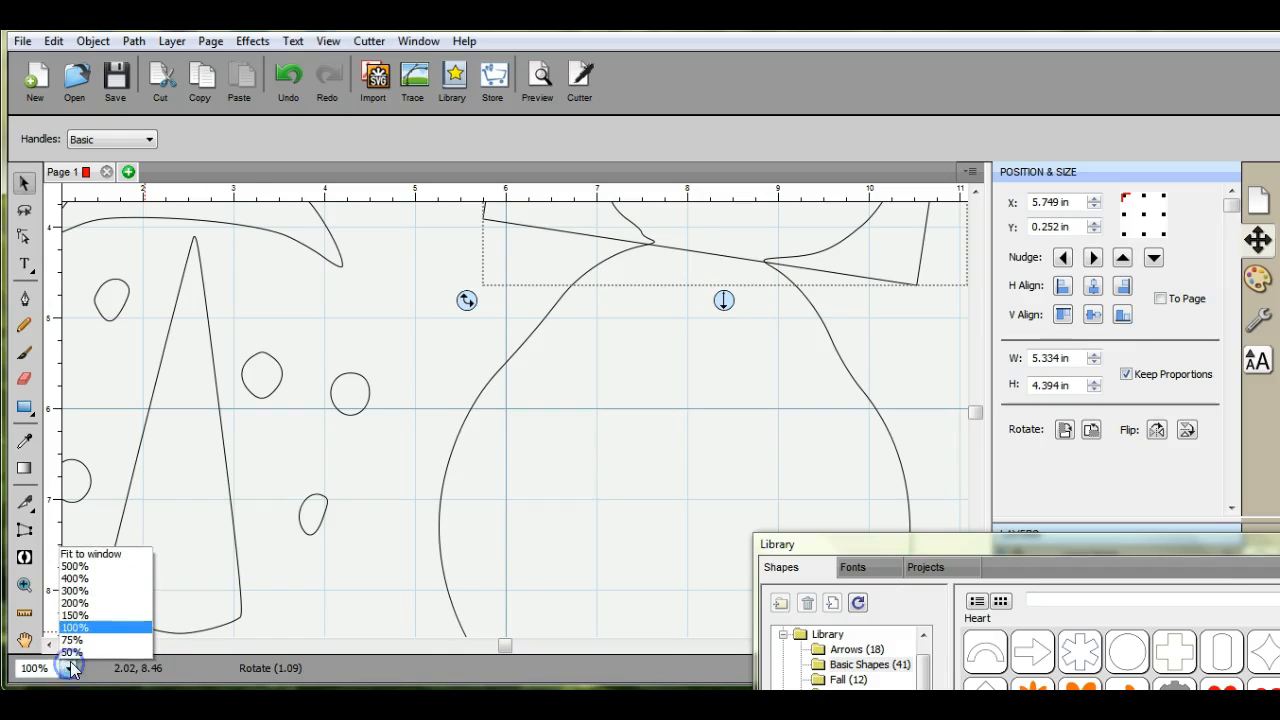
pyautogui.click(108, 652)
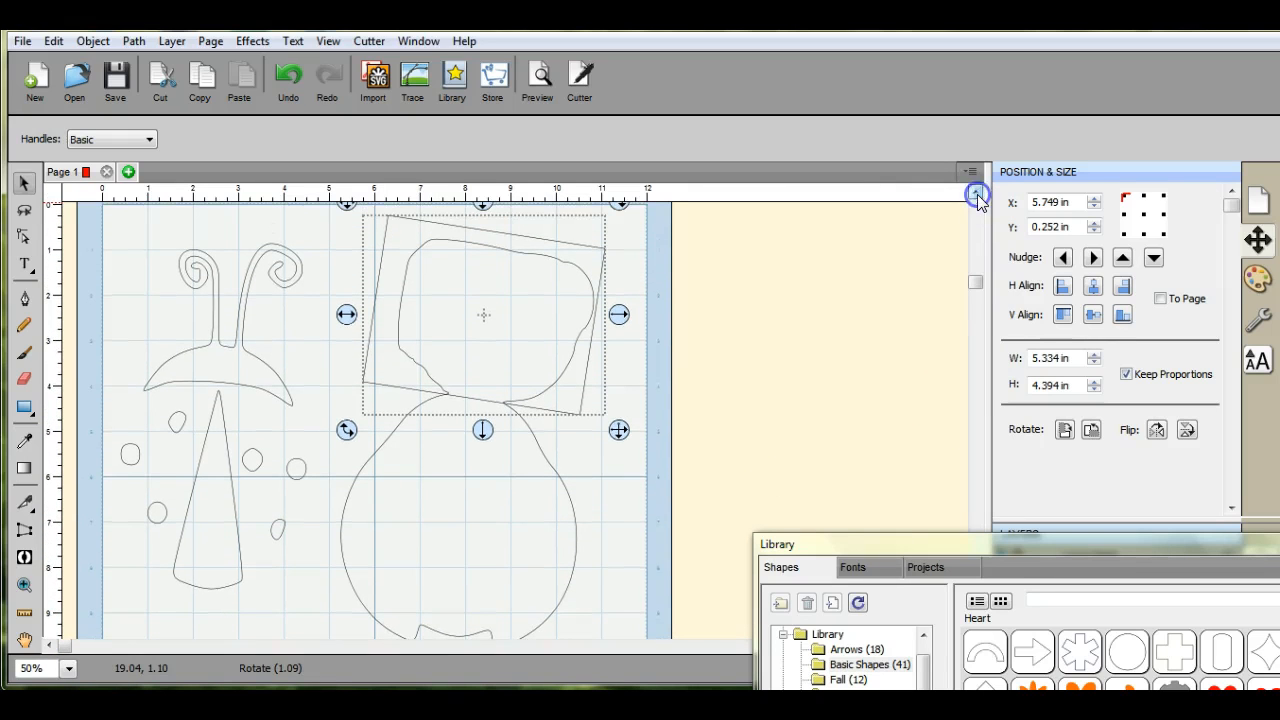
pyautogui.moveTo(972, 280)
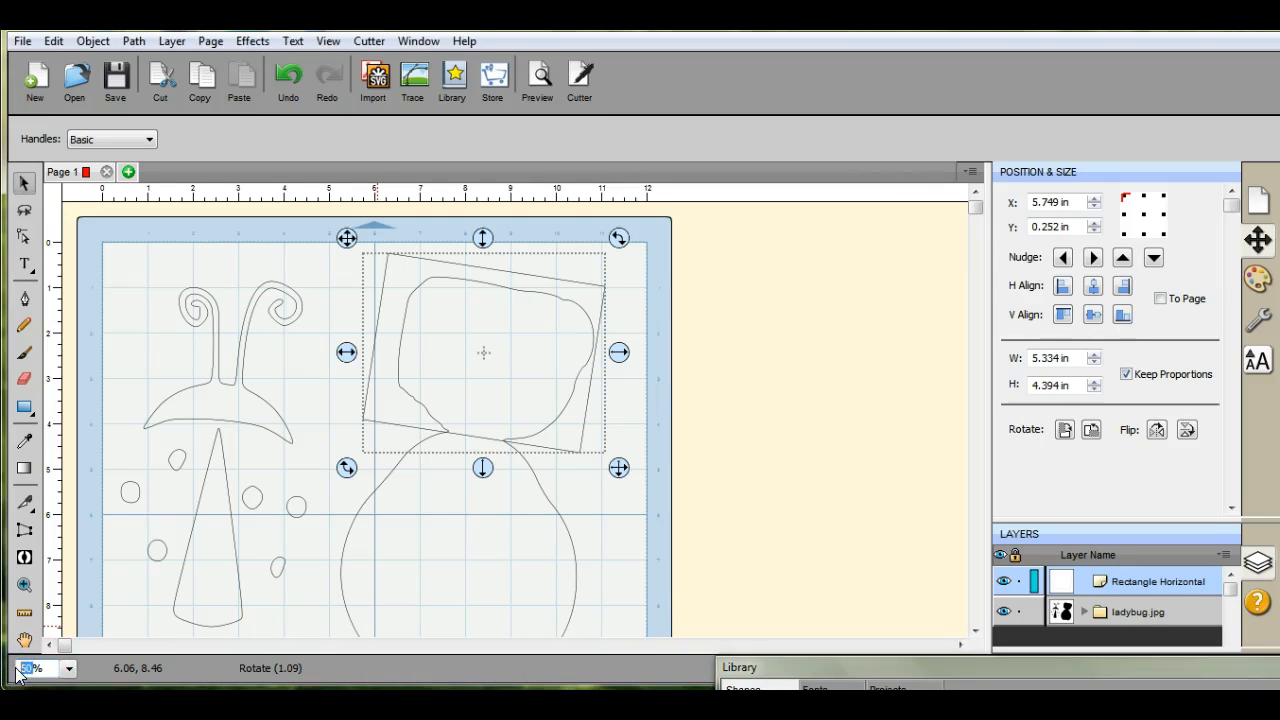
pyautogui.click(24, 664)
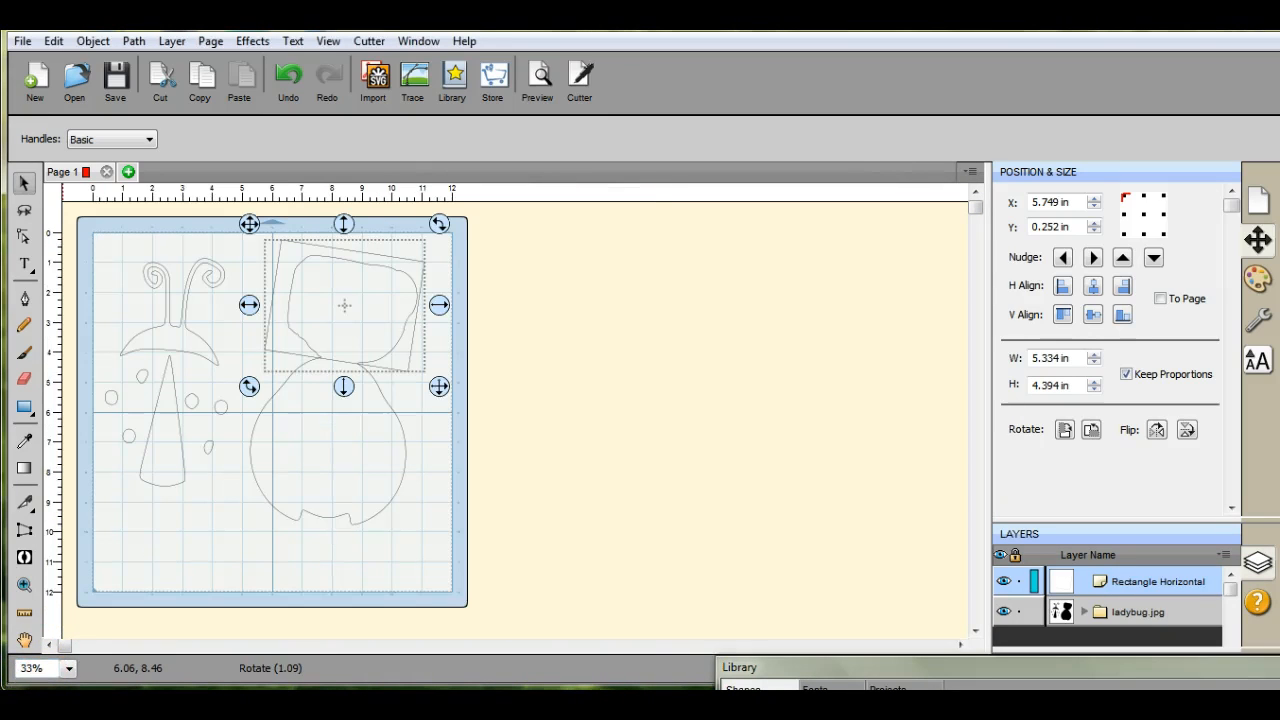
pyautogui.moveTo(428, 468)
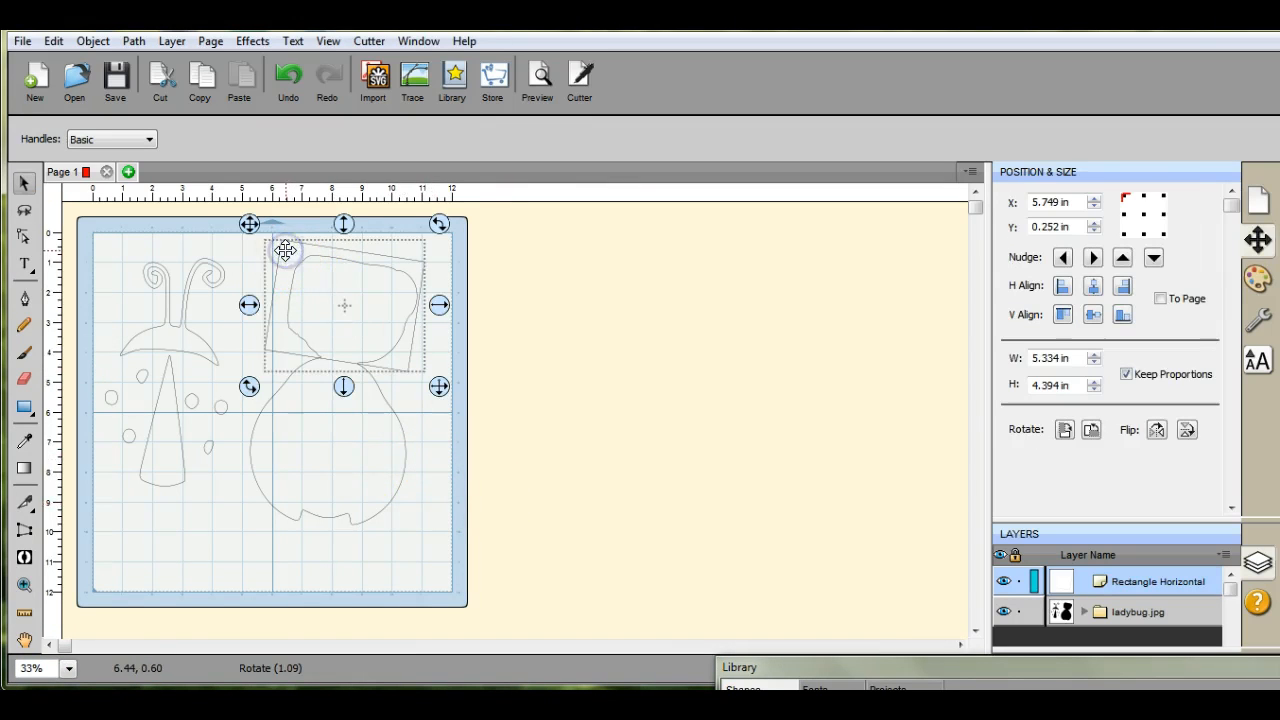
# Arrange the rectangle, marquee-select it with the body, and bring up the Path options for Front Minus Back
pyautogui.rightClick(284, 250)
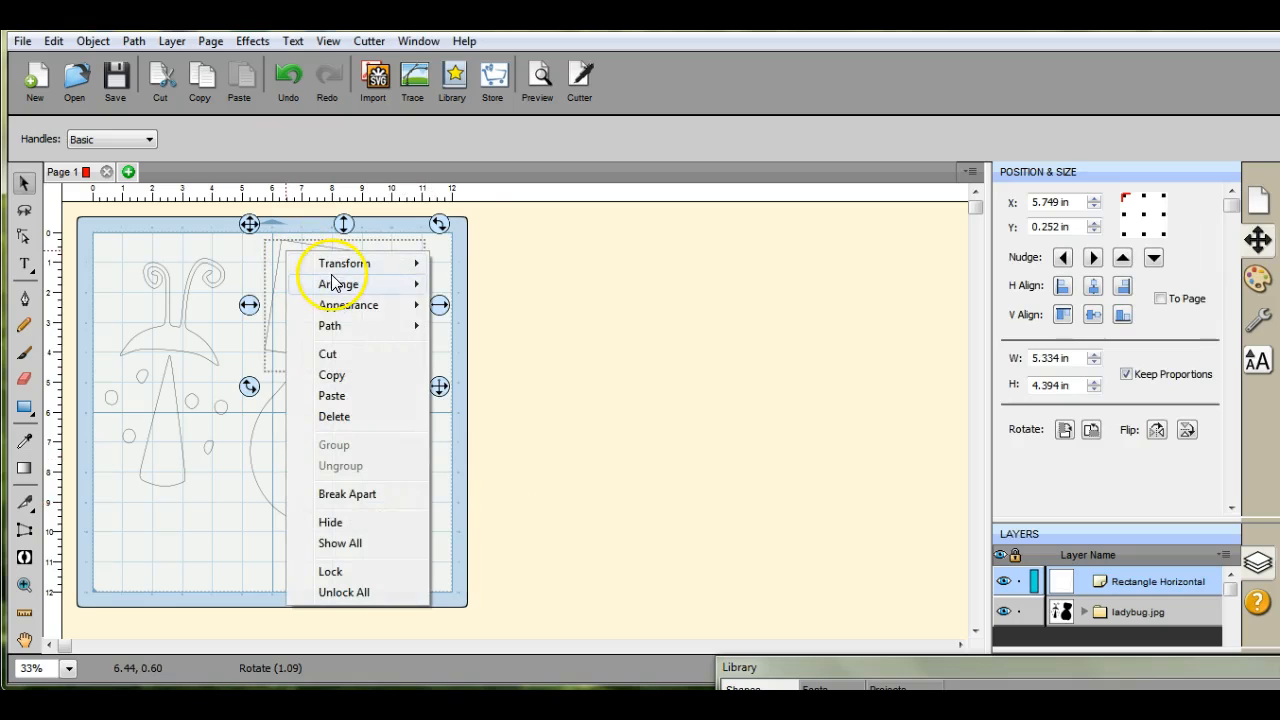
pyautogui.click(340, 284)
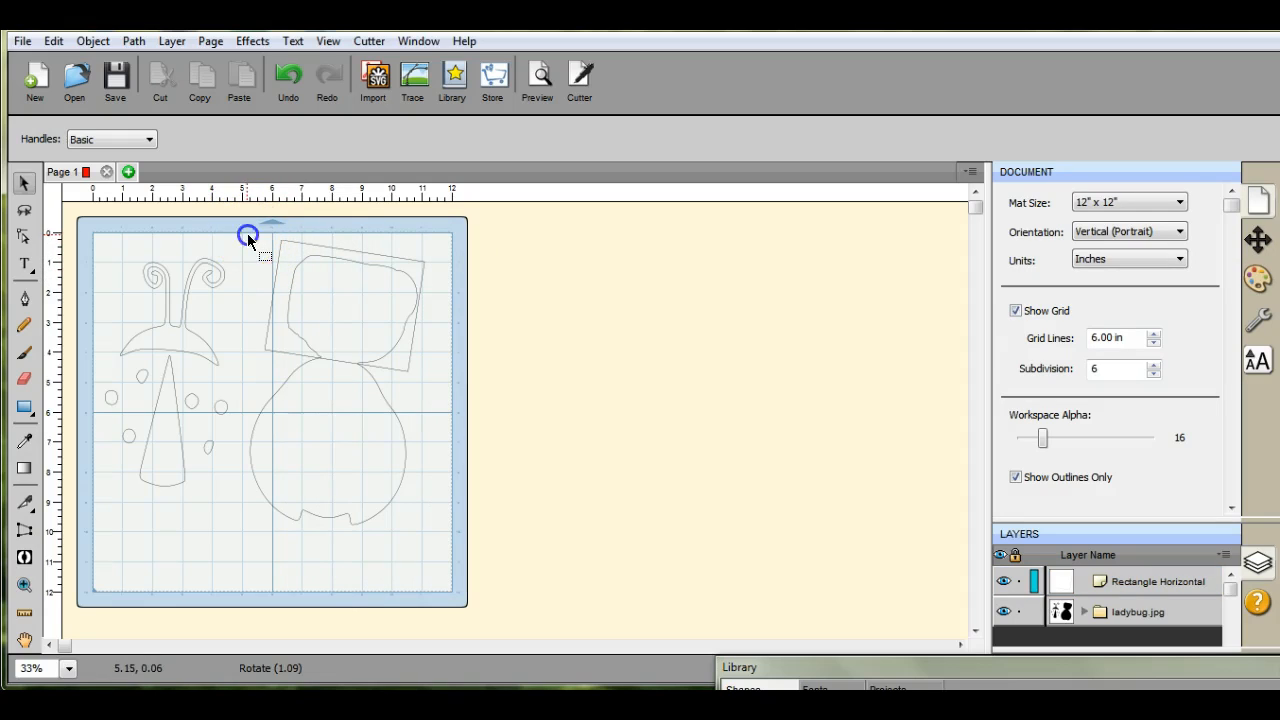
pyautogui.moveTo(248, 232); pyautogui.dragTo(442, 552)
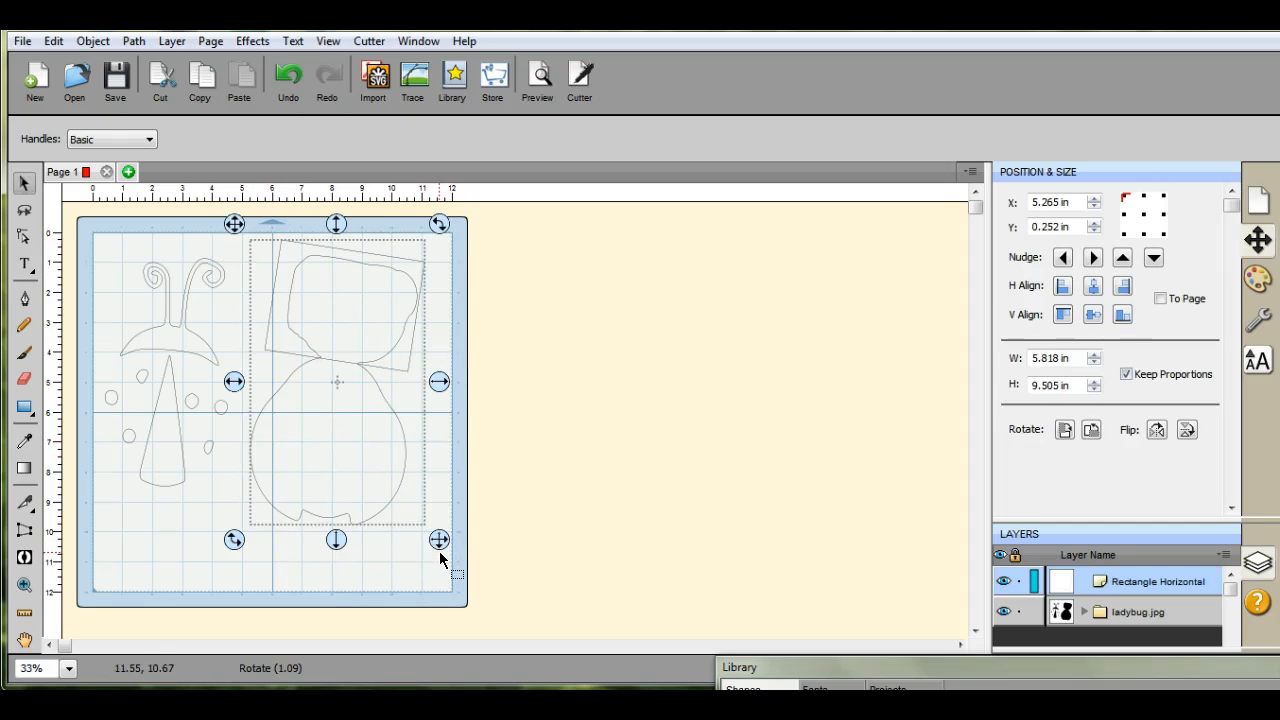
pyautogui.moveTo(236, 224)
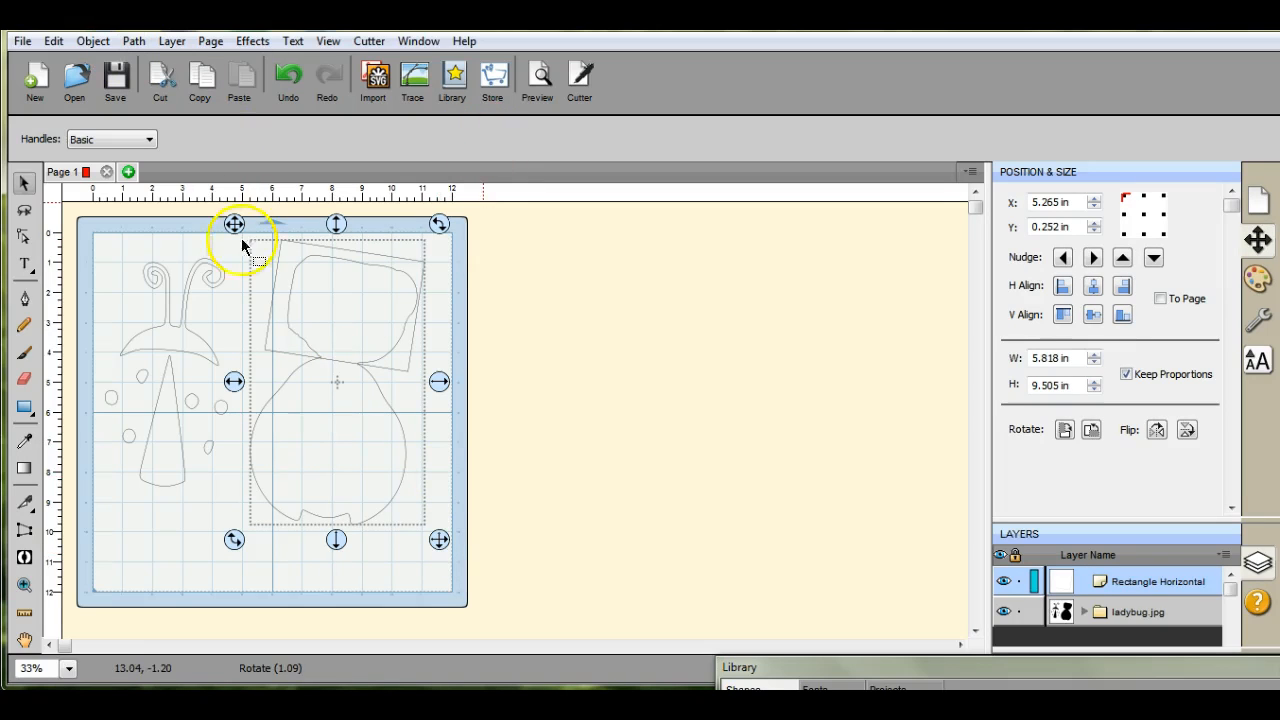
pyautogui.rightClick(336, 336)
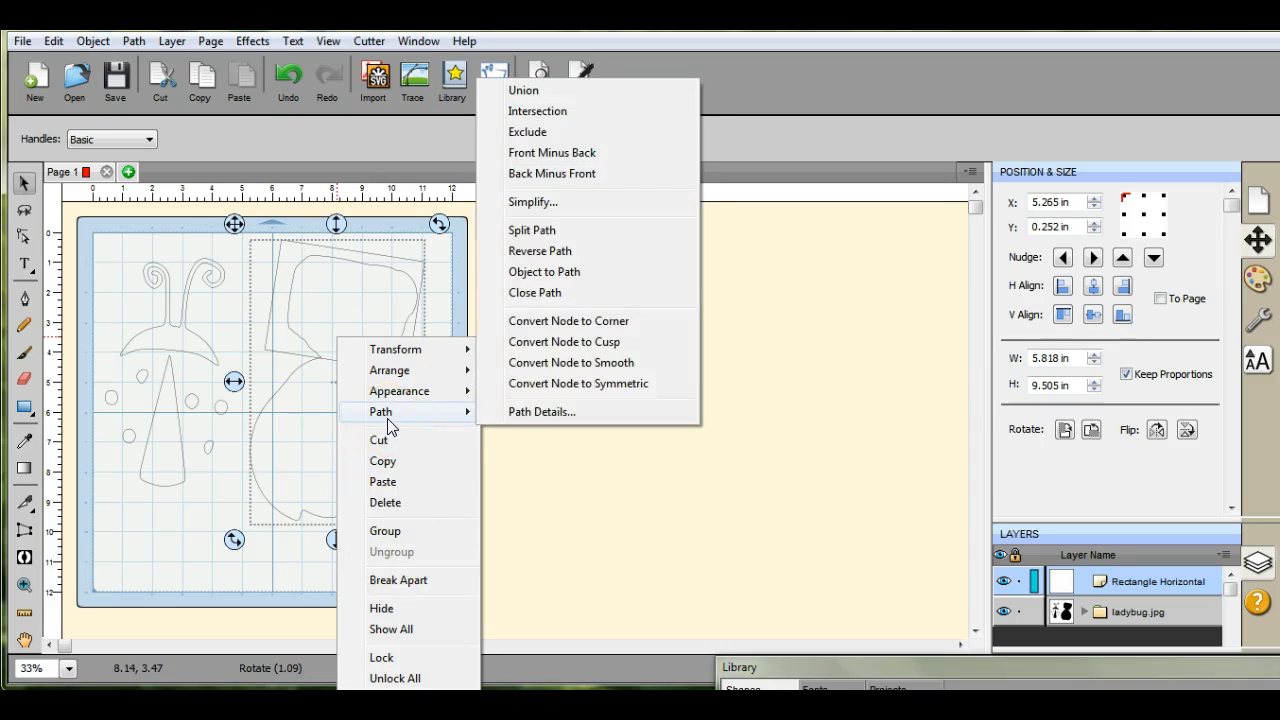
pyautogui.moveTo(548, 178)
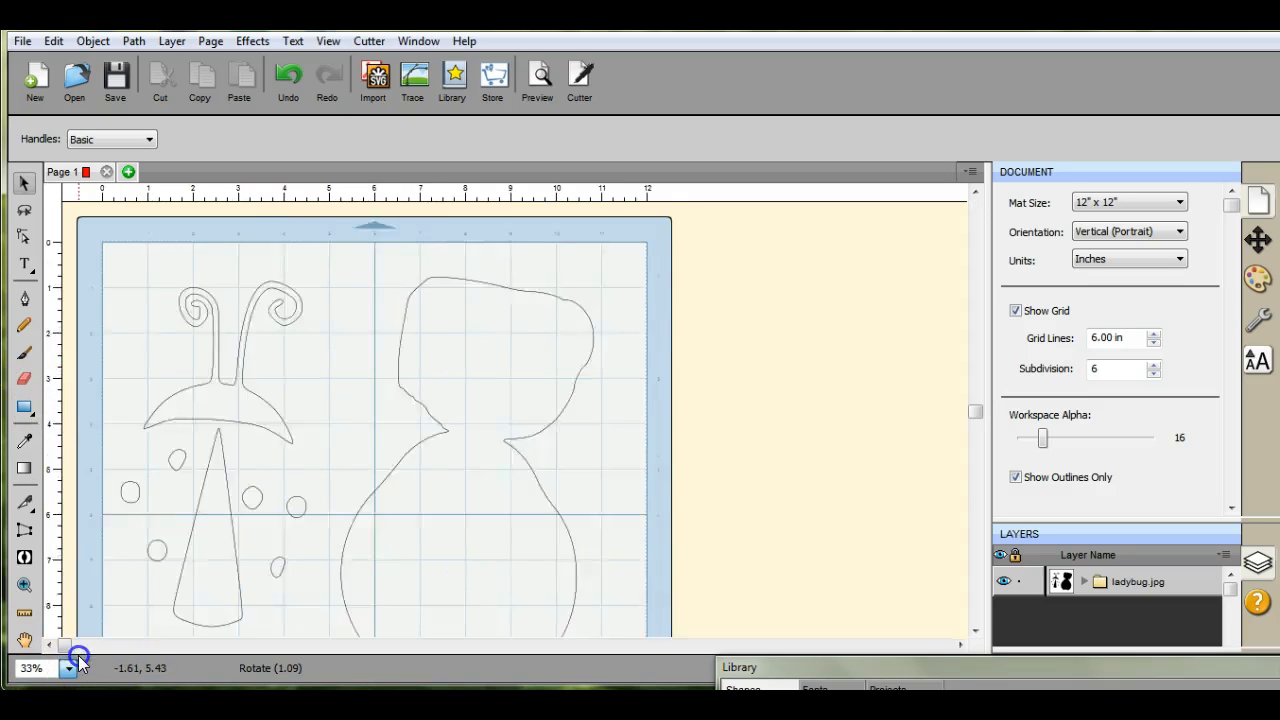
# At 100% zoom, slice straight across the top of the ladybug body with the Knife tool
pyautogui.click(66, 666)
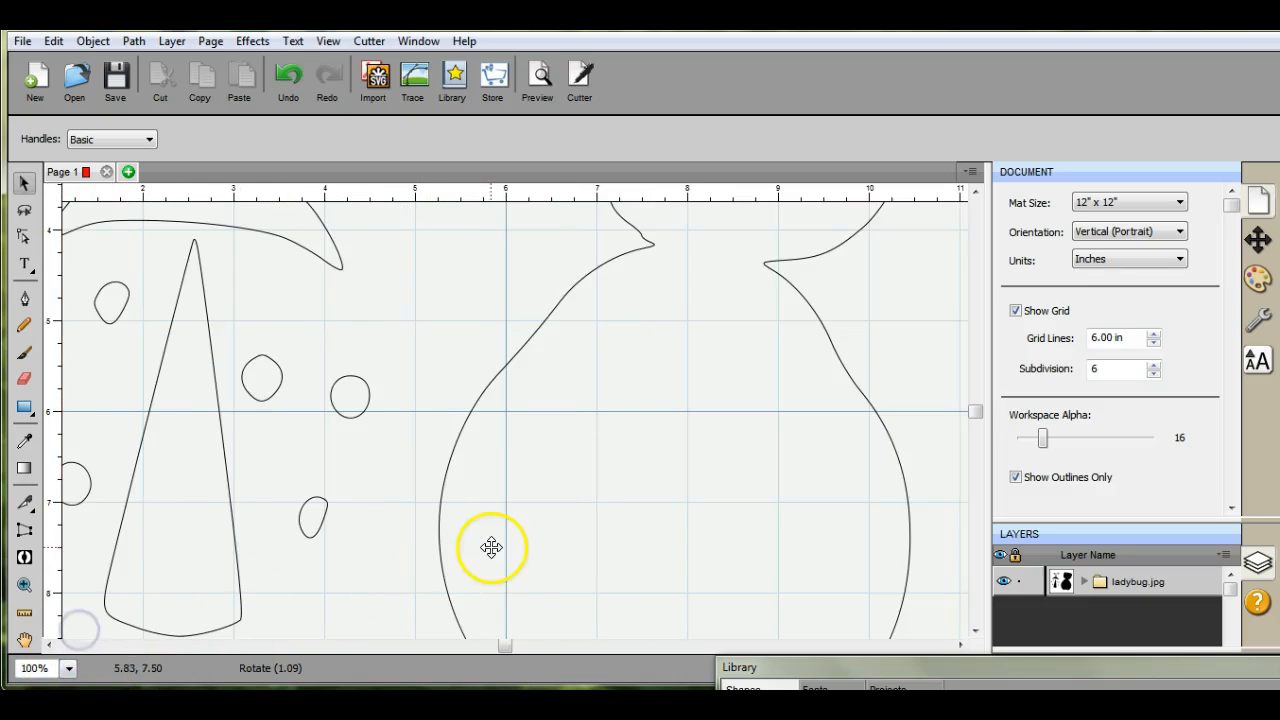
pyautogui.moveTo(24, 300)
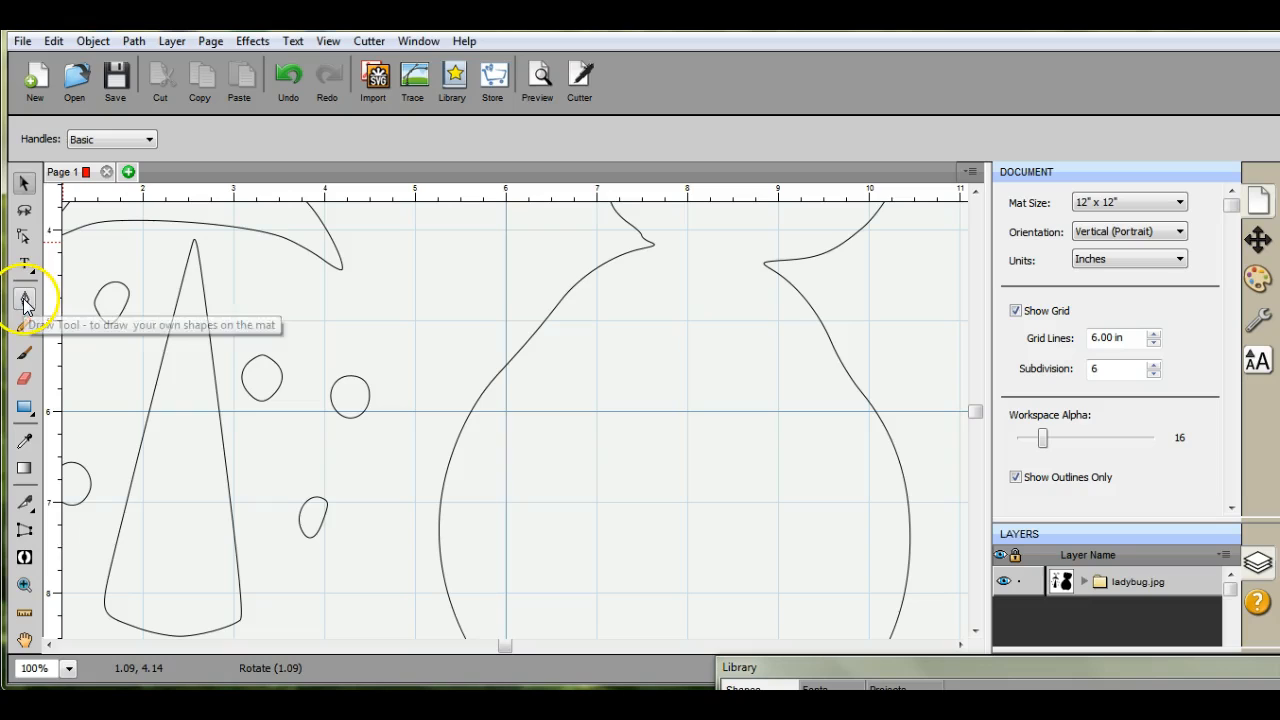
pyautogui.moveTo(24, 508)
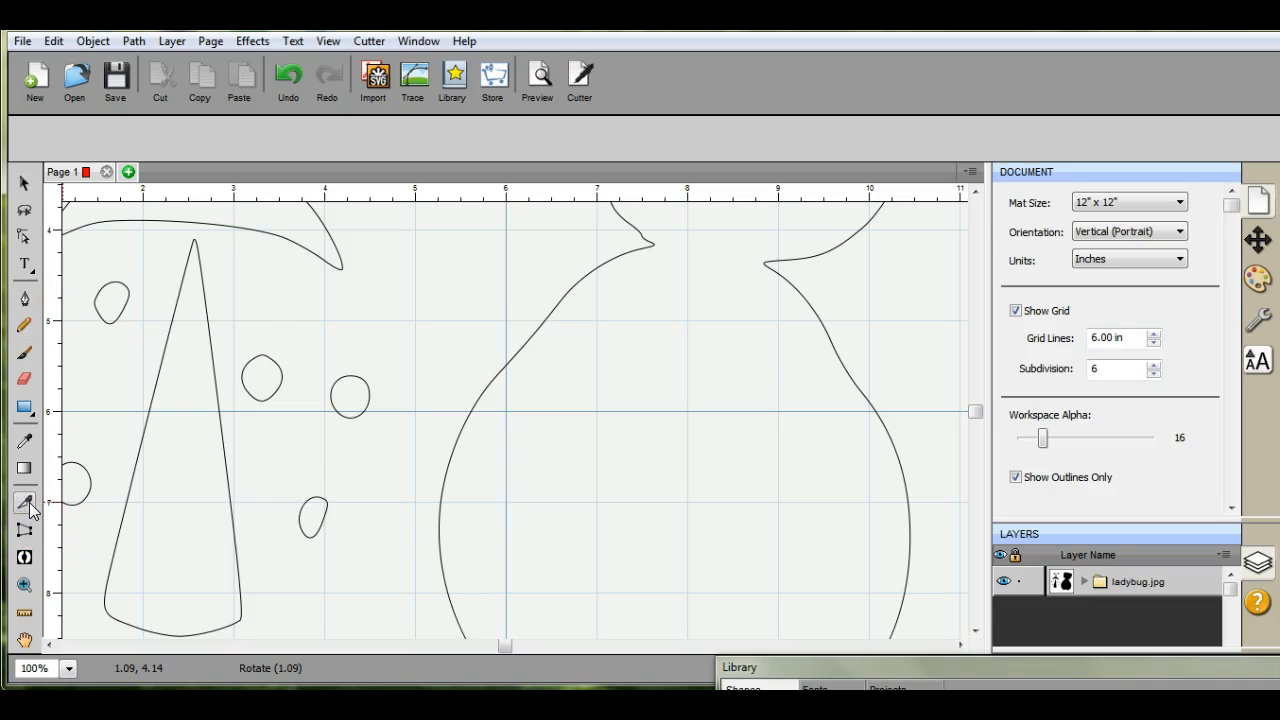
pyautogui.click(16, 504)
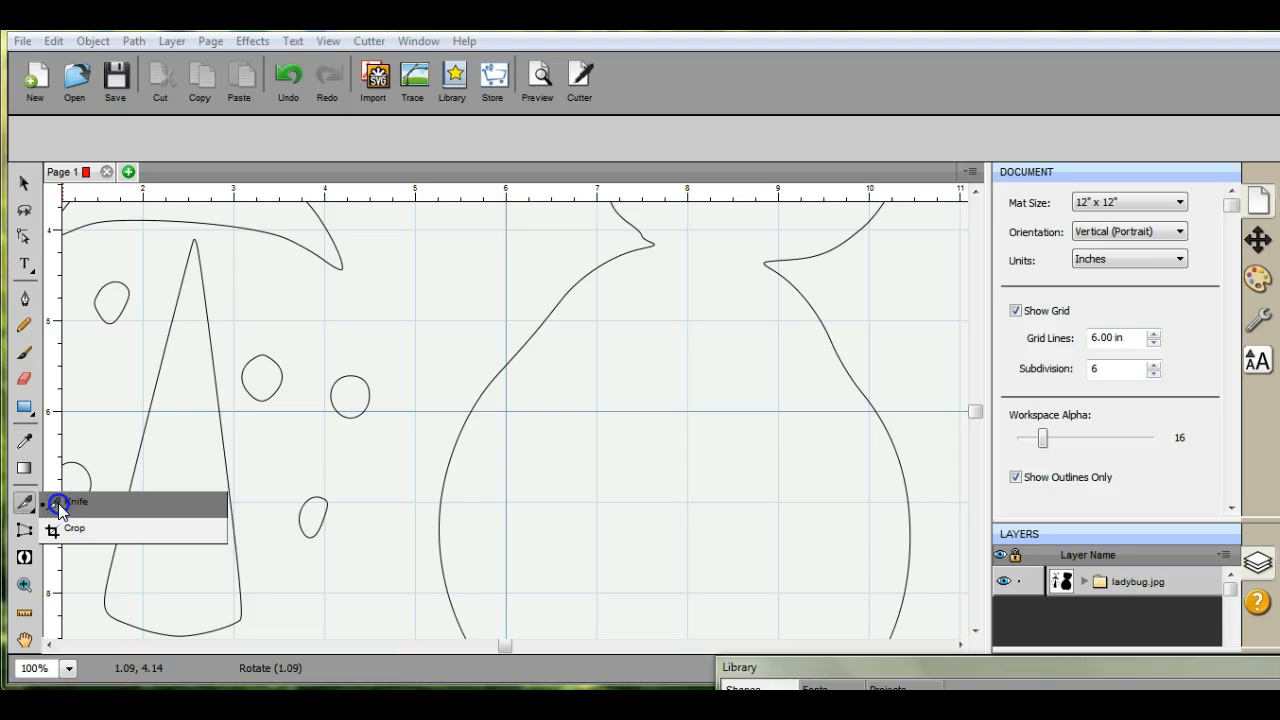
pyautogui.click(62, 500)
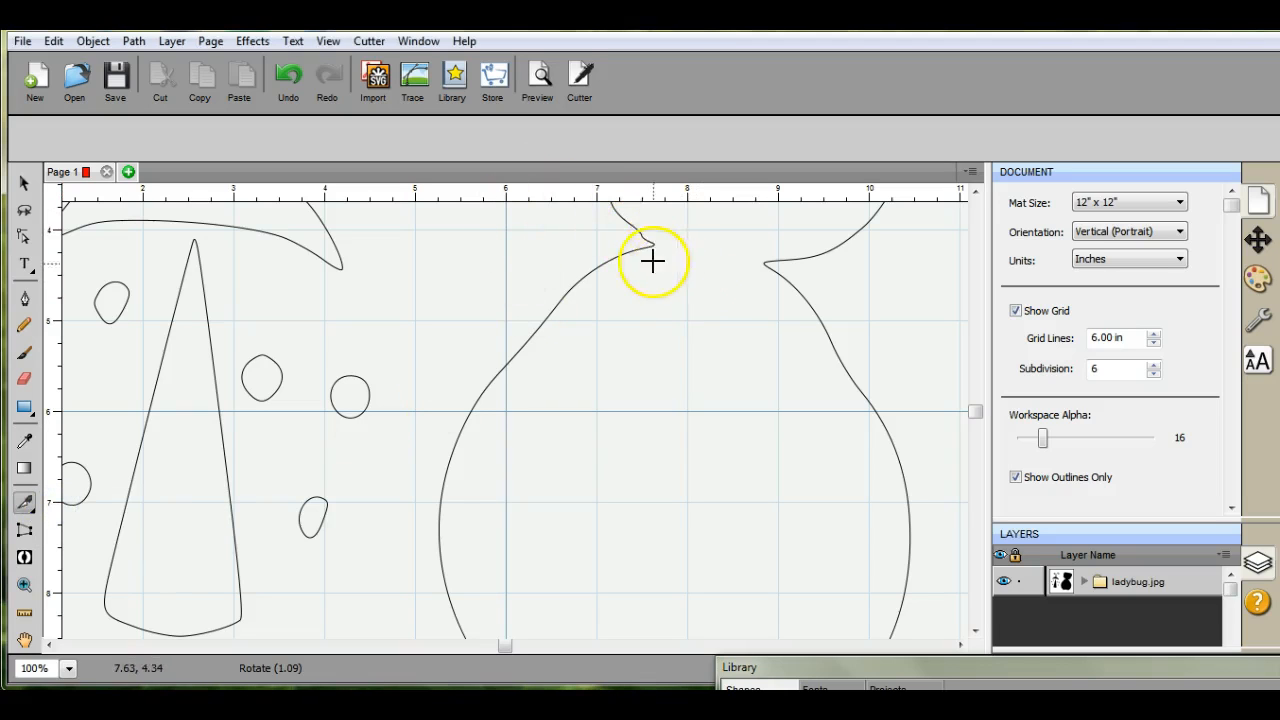
pyautogui.moveTo(644, 244)
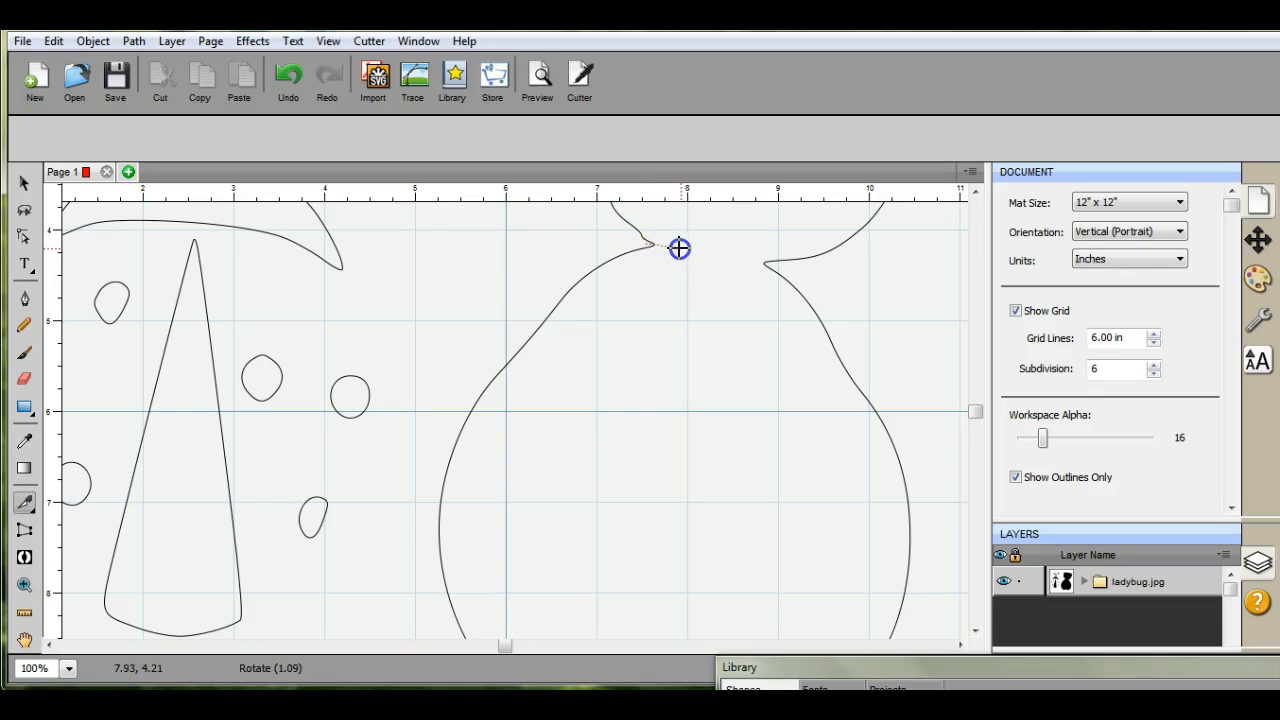
pyautogui.moveTo(680, 248); pyautogui.dragTo(768, 260)
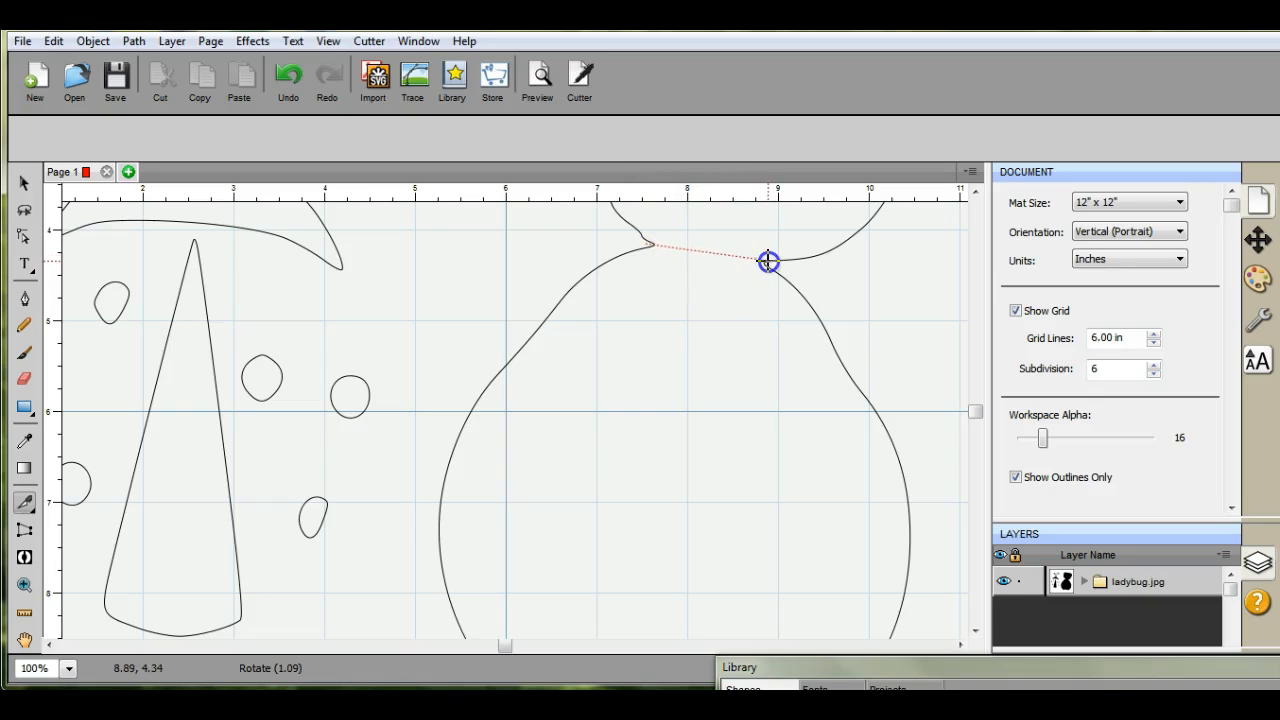
pyautogui.moveTo(768, 260); pyautogui.dragTo(778, 266)
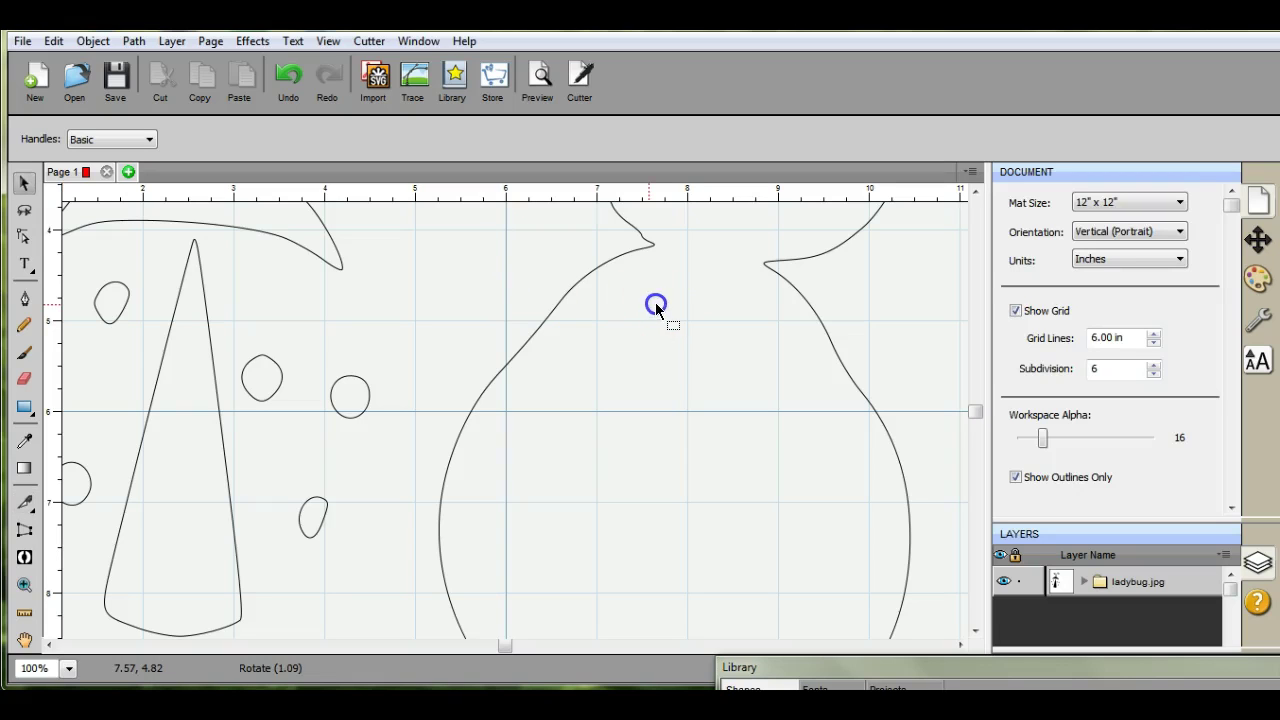
pyautogui.moveTo(528, 238)
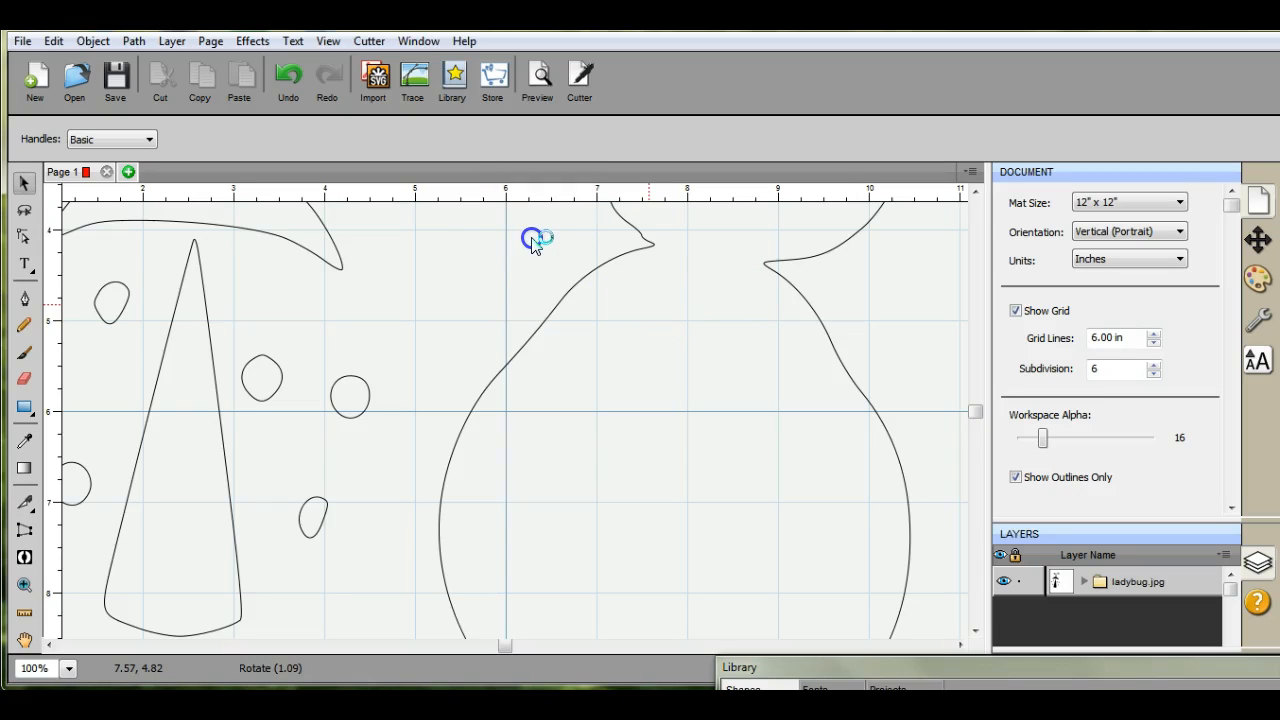
pyautogui.moveTo(400, 228)
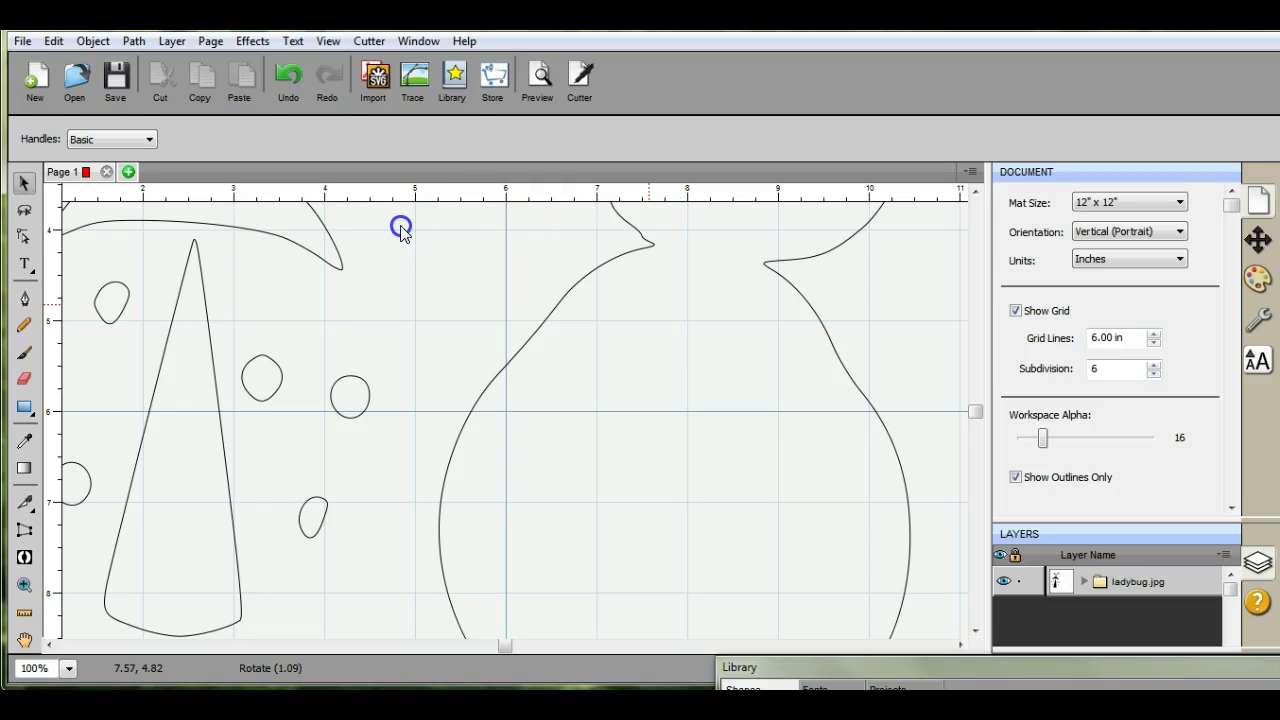
# At 50% zoom, select the open-topped ladybug body as its own piece, separate from the head
pyautogui.moveTo(404, 236); pyautogui.dragTo(858, 386)
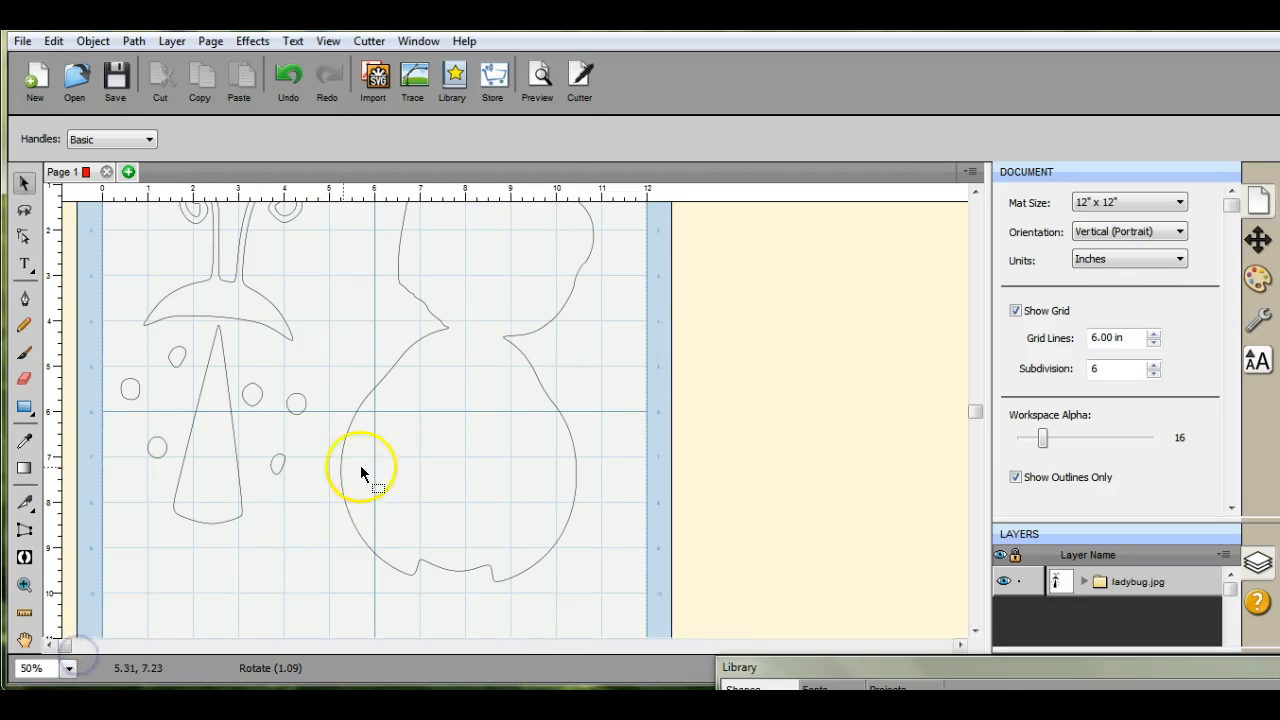
pyautogui.moveTo(360, 470); pyautogui.dragTo(516, 448)
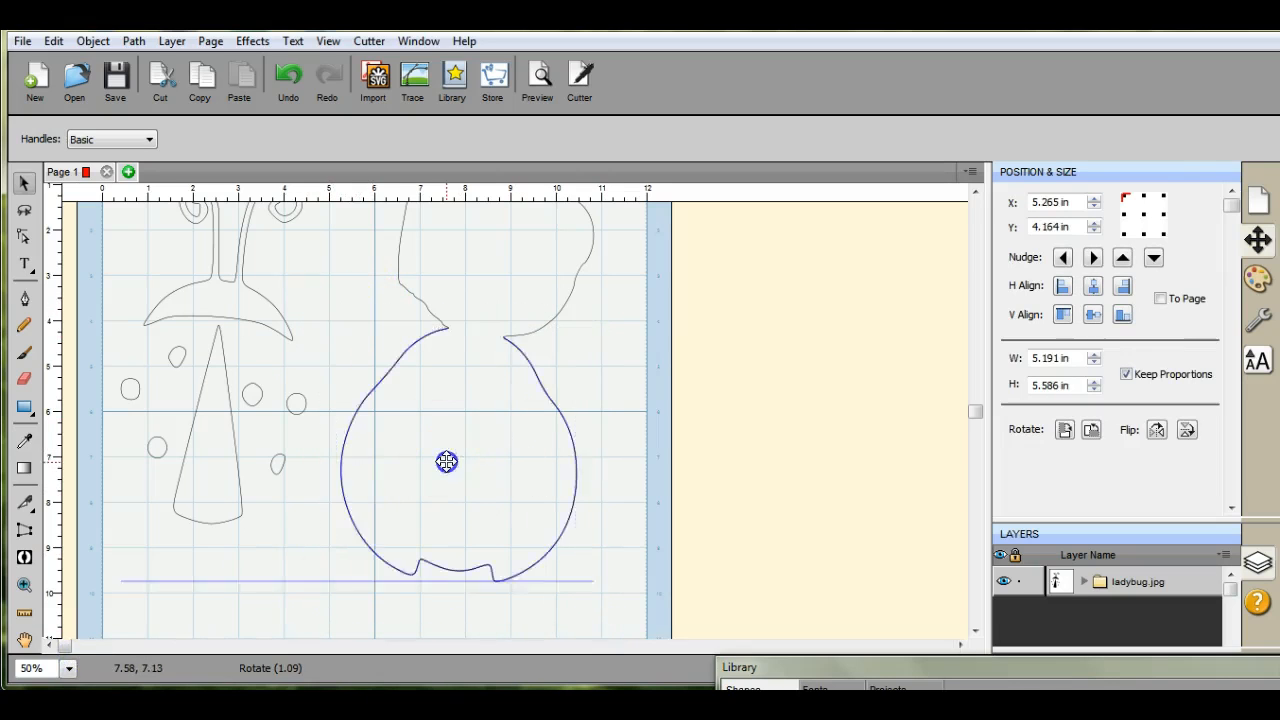
pyautogui.moveTo(448, 462); pyautogui.dragTo(448, 496)
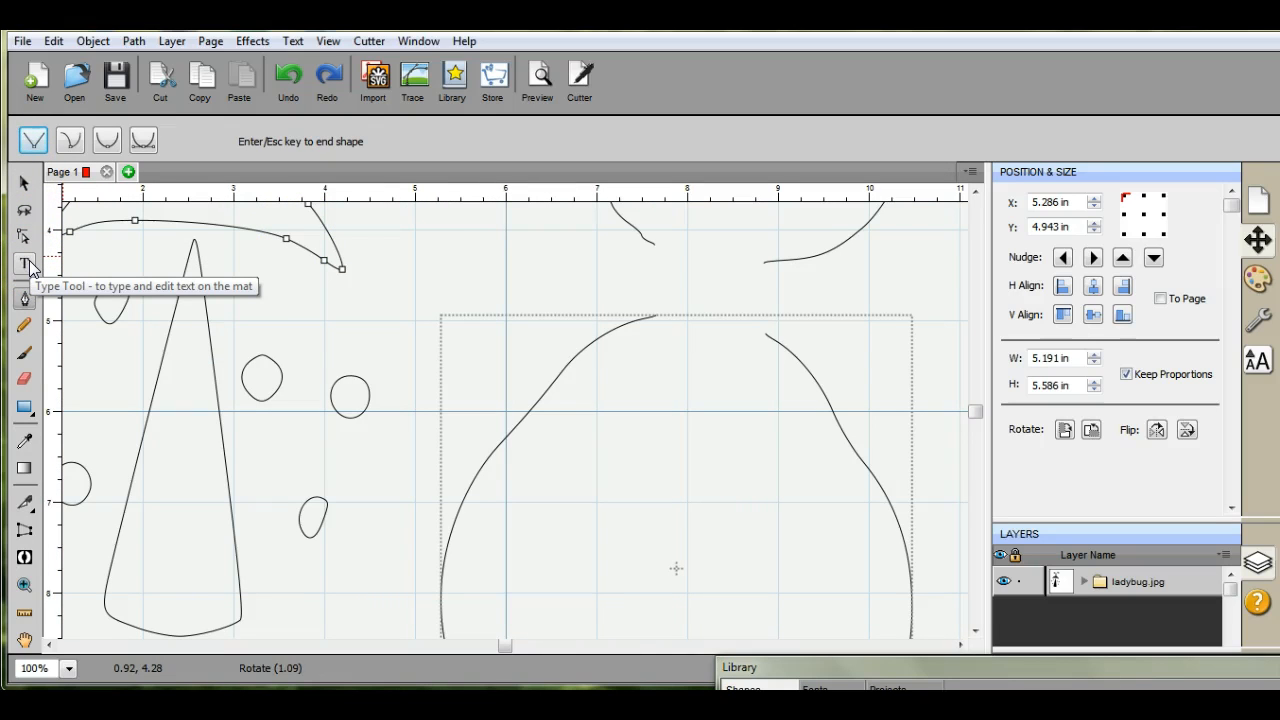
pyautogui.moveTo(24, 236)
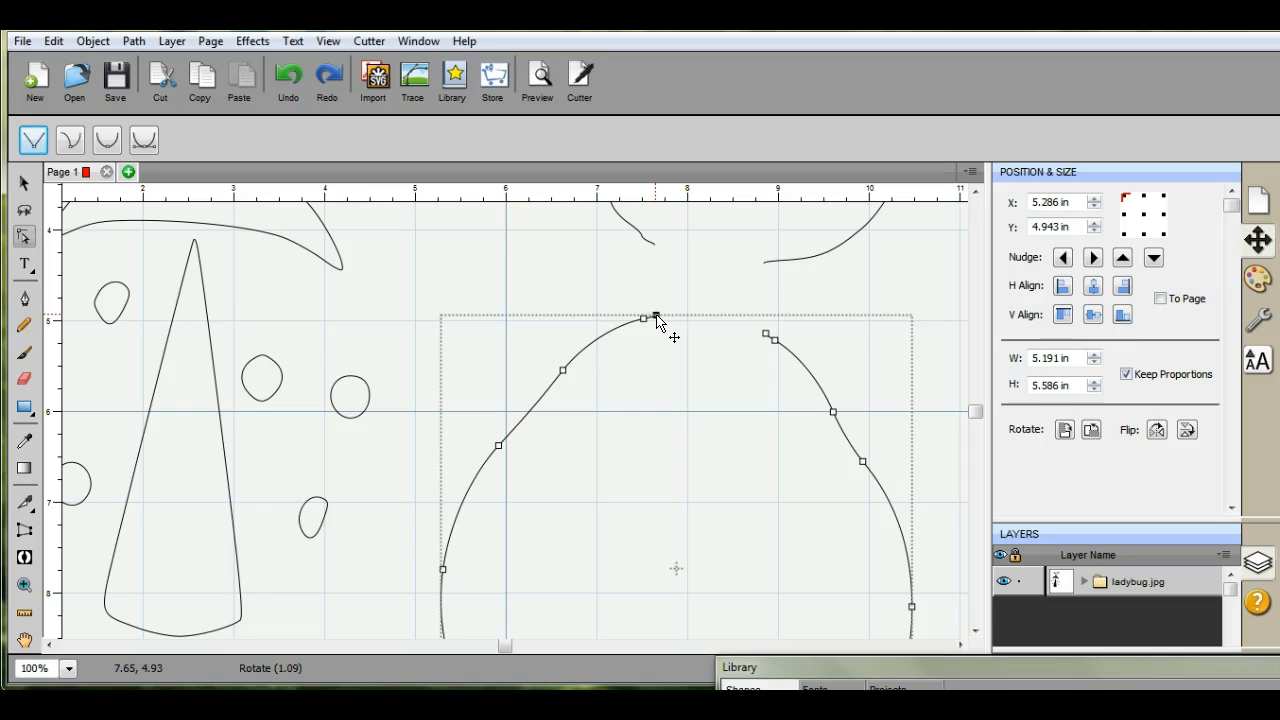
# Drag the left open end node onto the right one so the body's top closes as one rounded curve
pyautogui.click(656, 316)
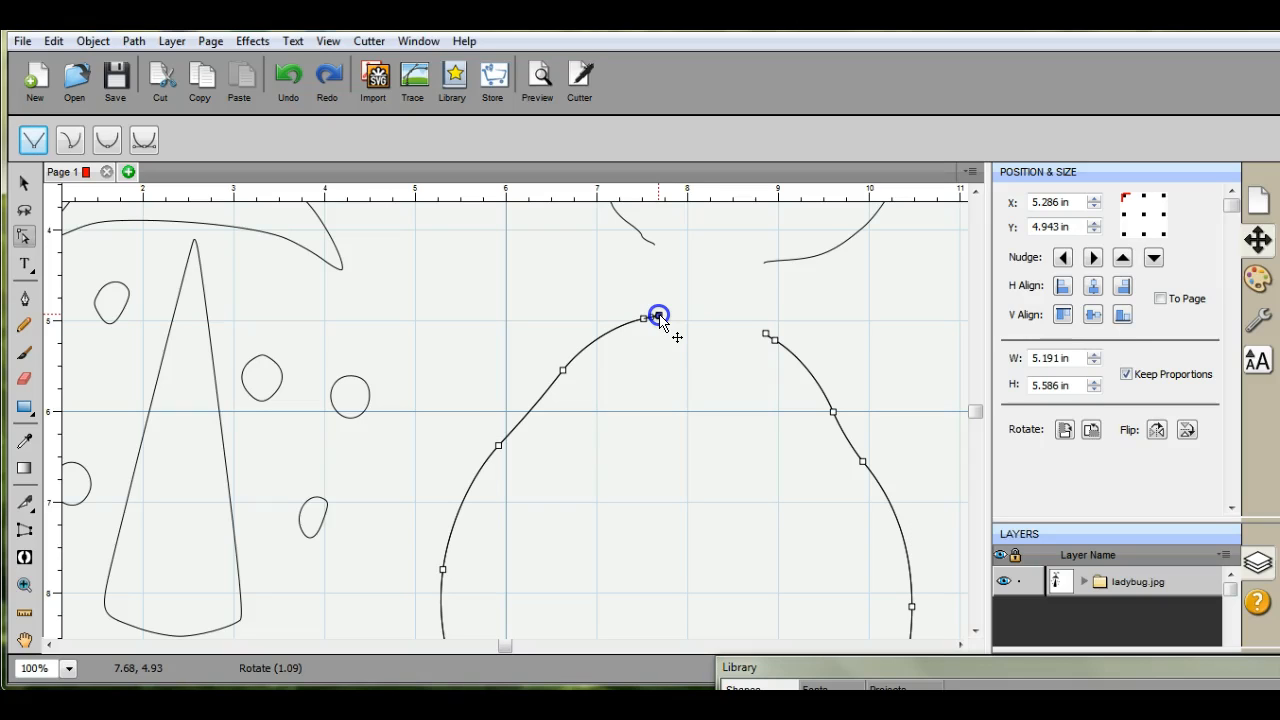
pyautogui.moveTo(658, 314); pyautogui.dragTo(688, 320)
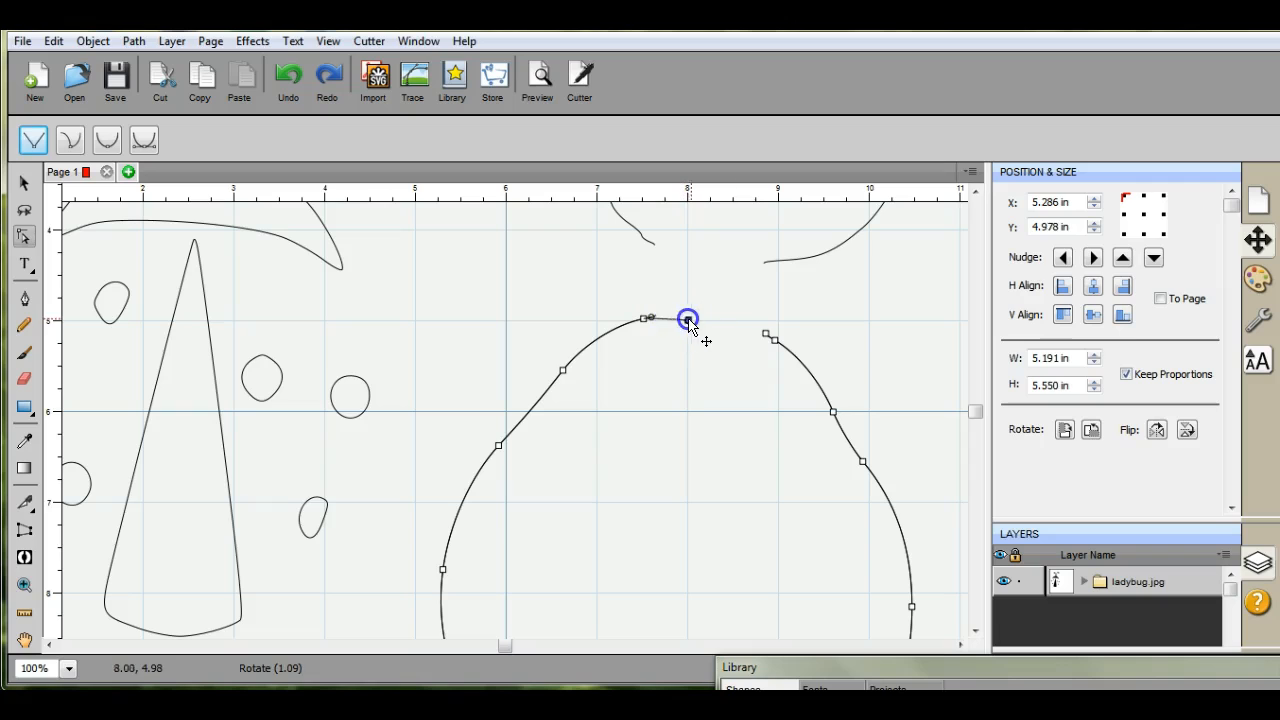
pyautogui.moveTo(688, 318); pyautogui.dragTo(768, 332)
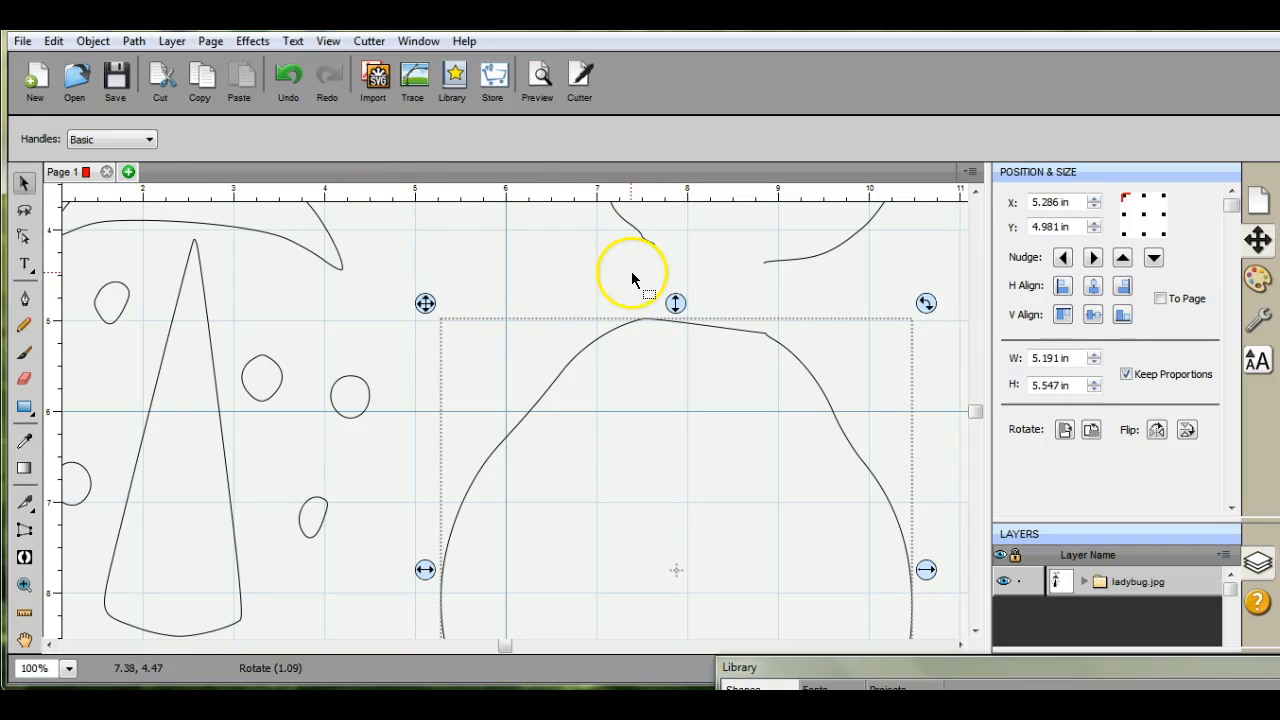
pyautogui.click(68, 672)
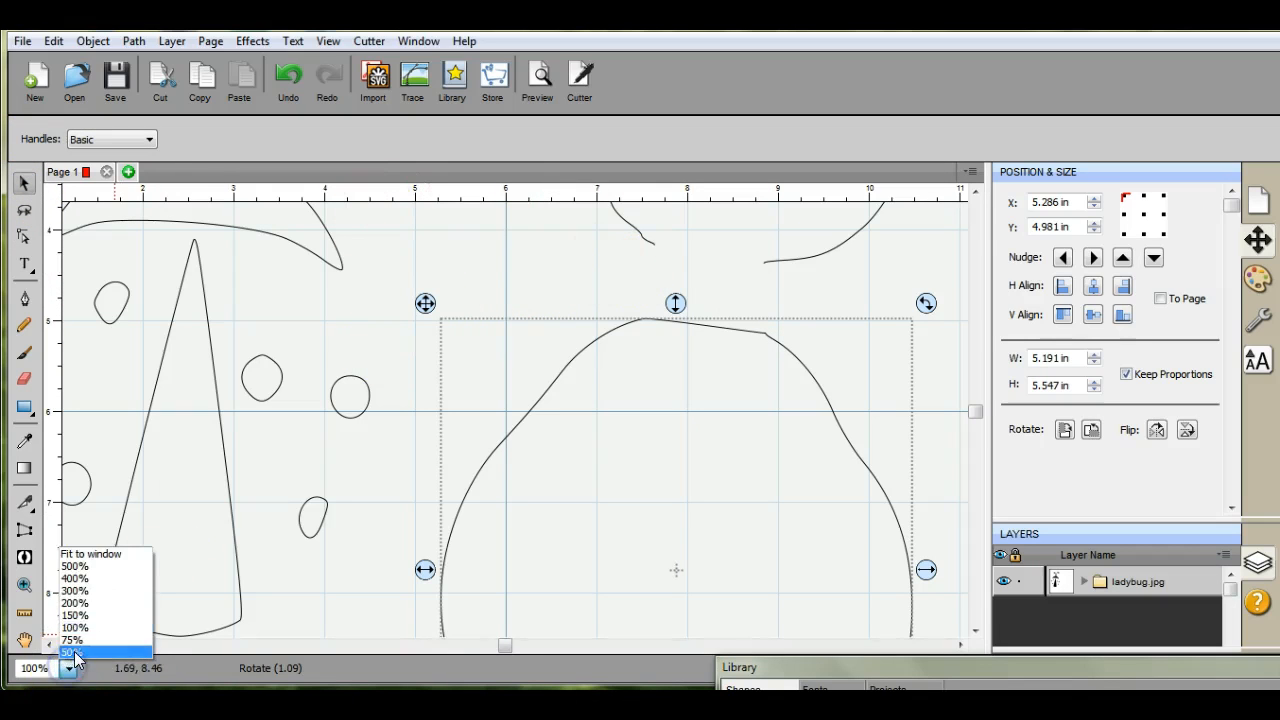
pyautogui.click(90, 648)
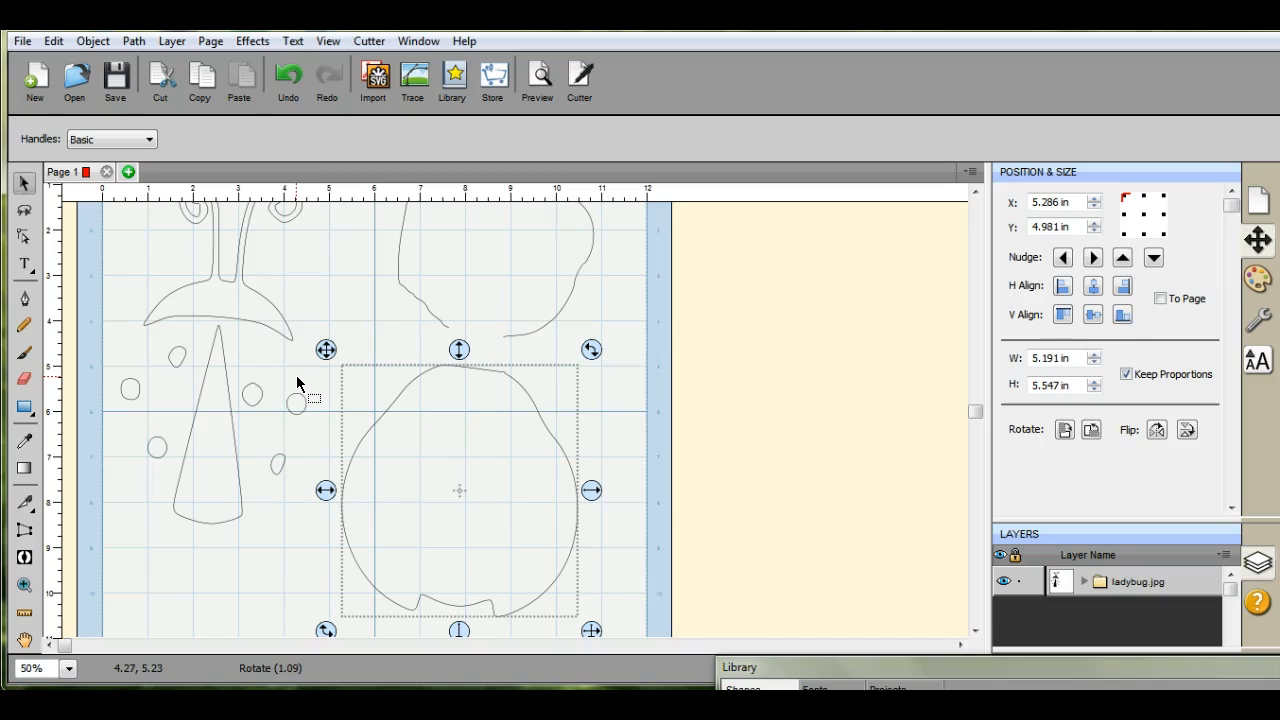
pyautogui.moveTo(516, 372)
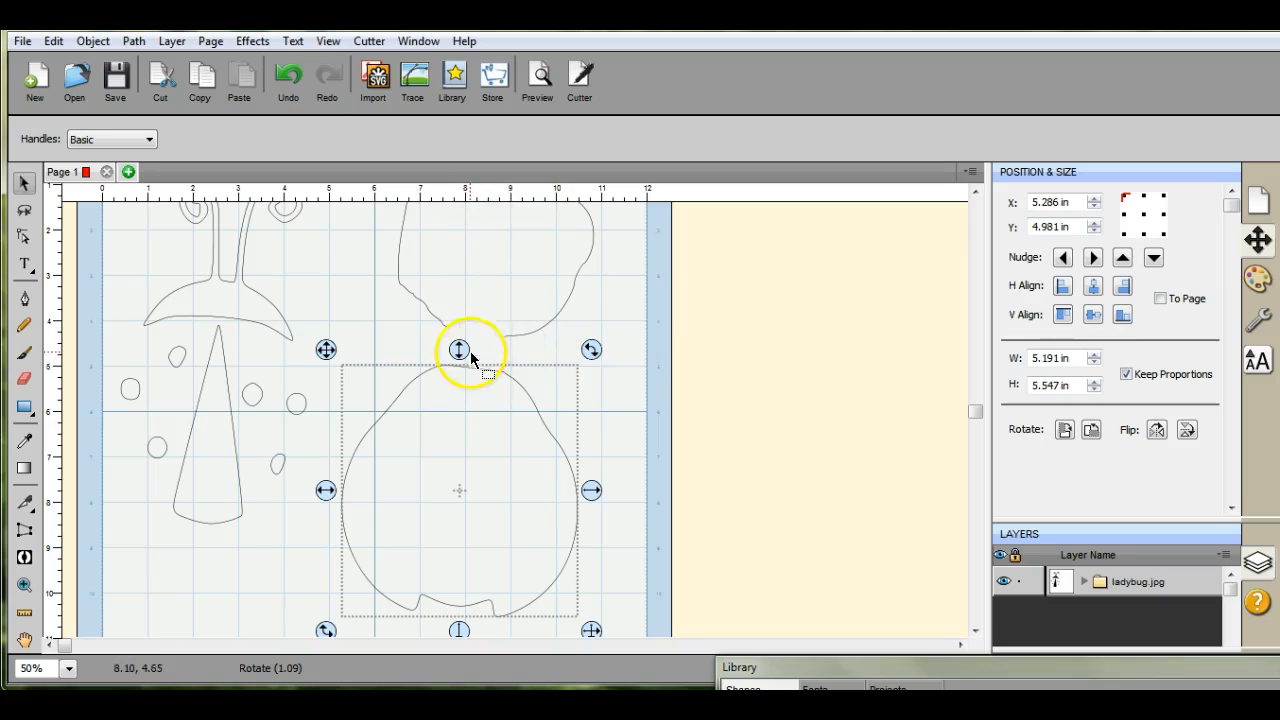
pyautogui.moveTo(500, 356)
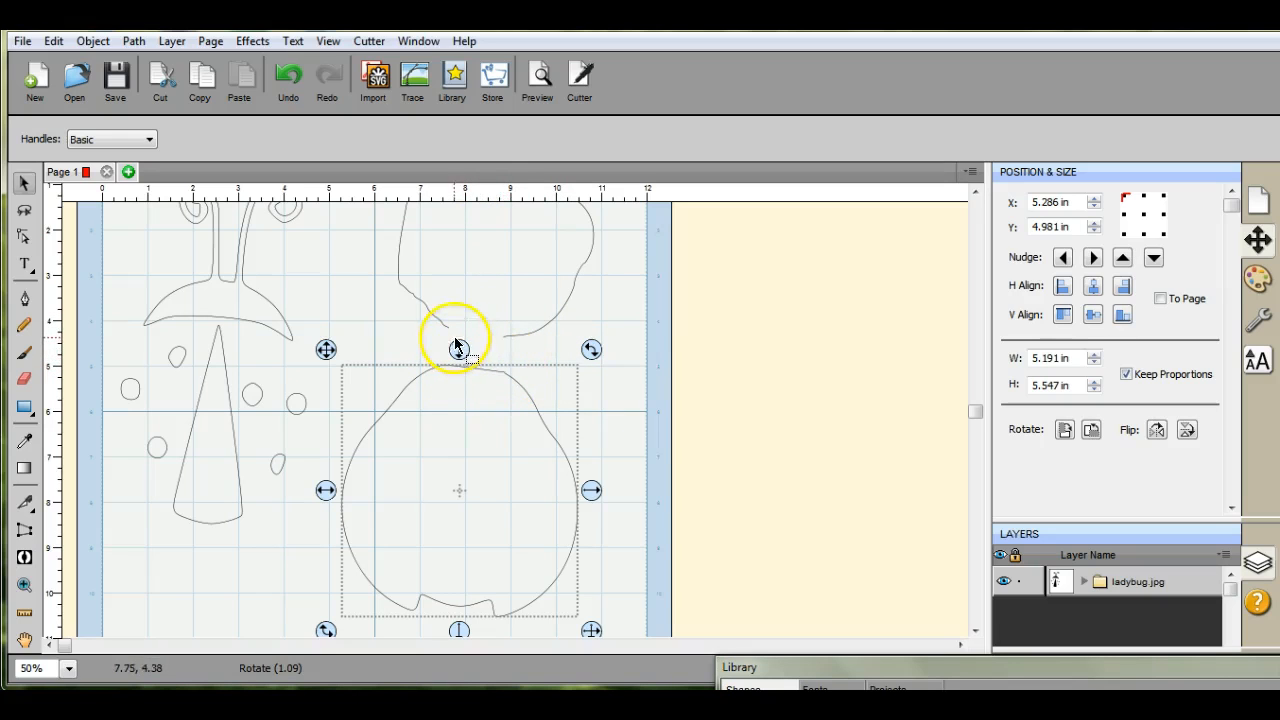
pyautogui.moveTo(516, 338)
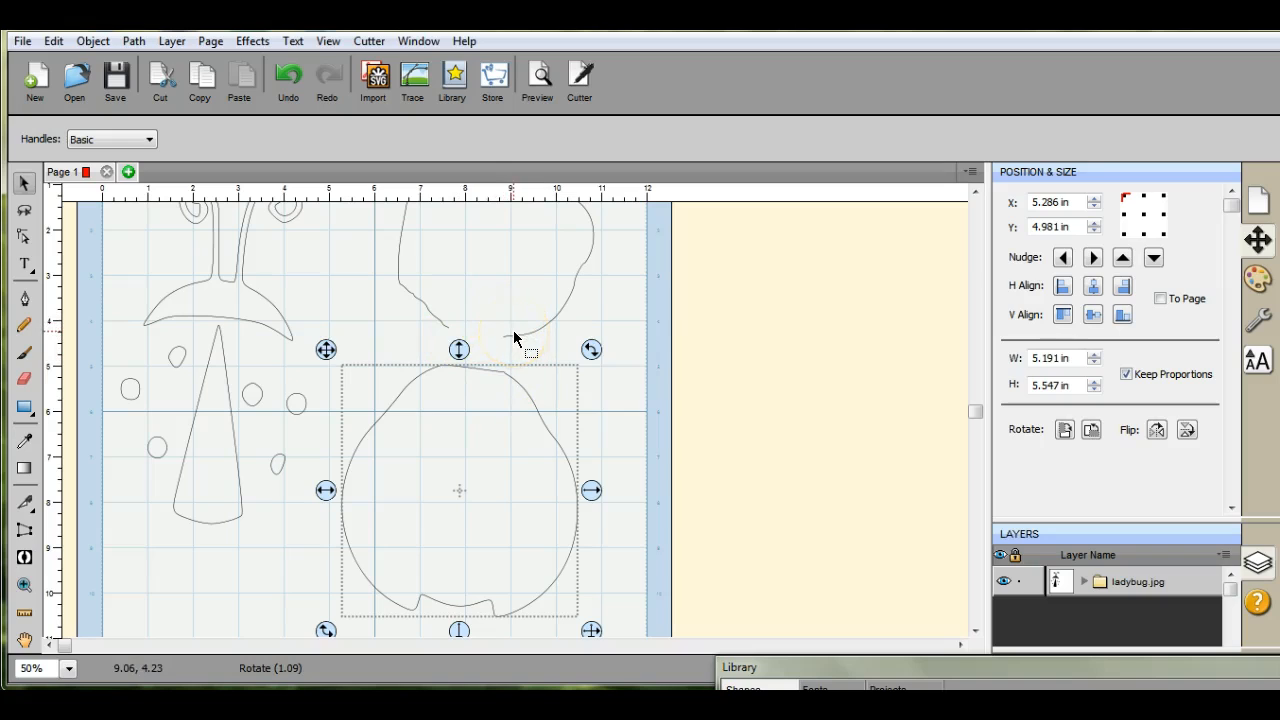